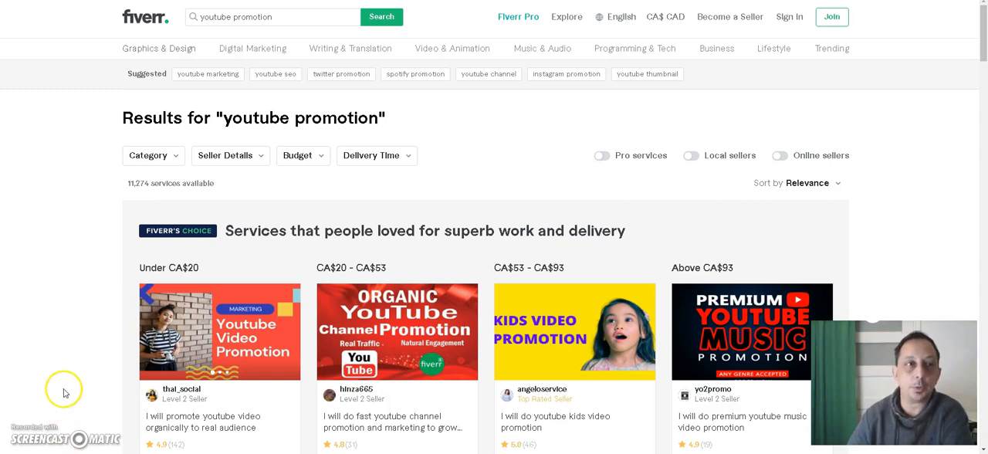
mouse_move(74, 371)
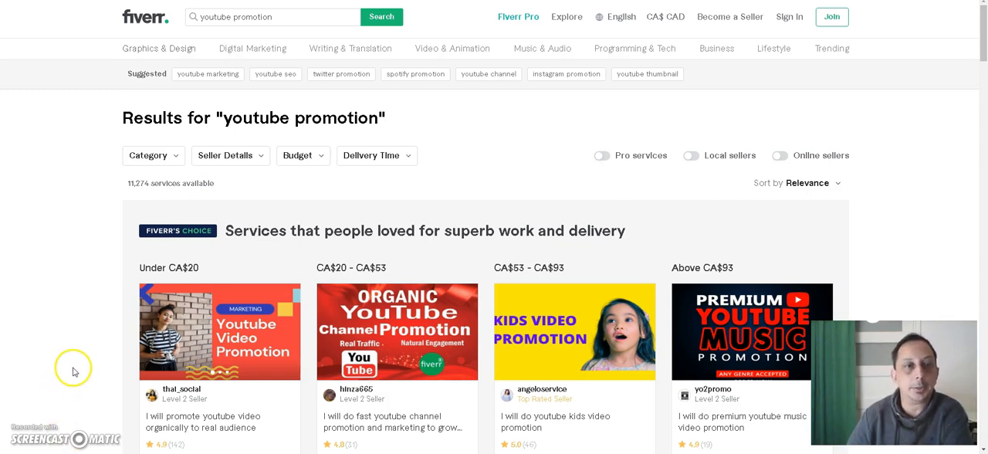
mouse_move(432, 139)
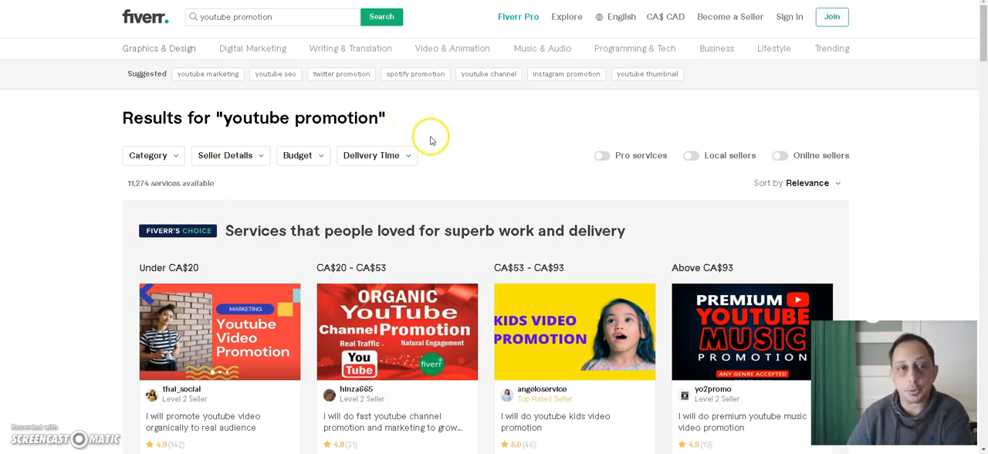
mouse_move(392, 152)
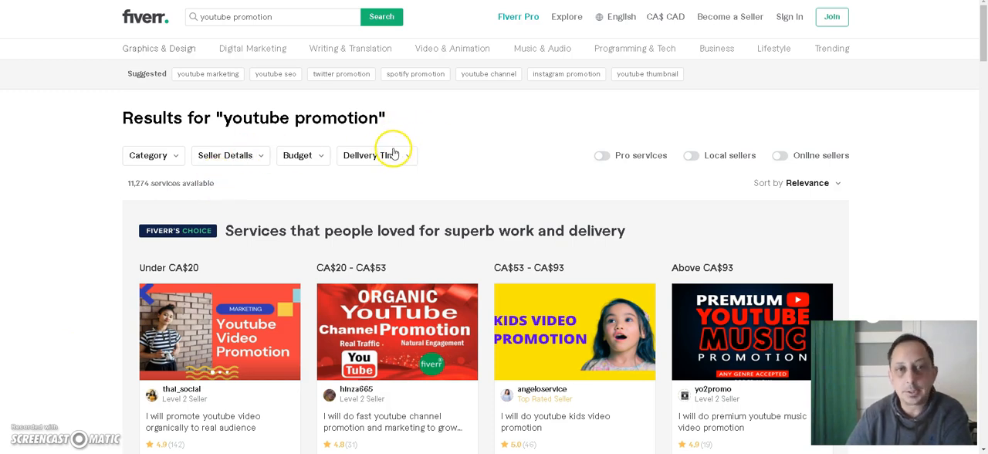
Step: Scroll through the TopSMM new-order page to review the available promotion services
scroll("down", 3)
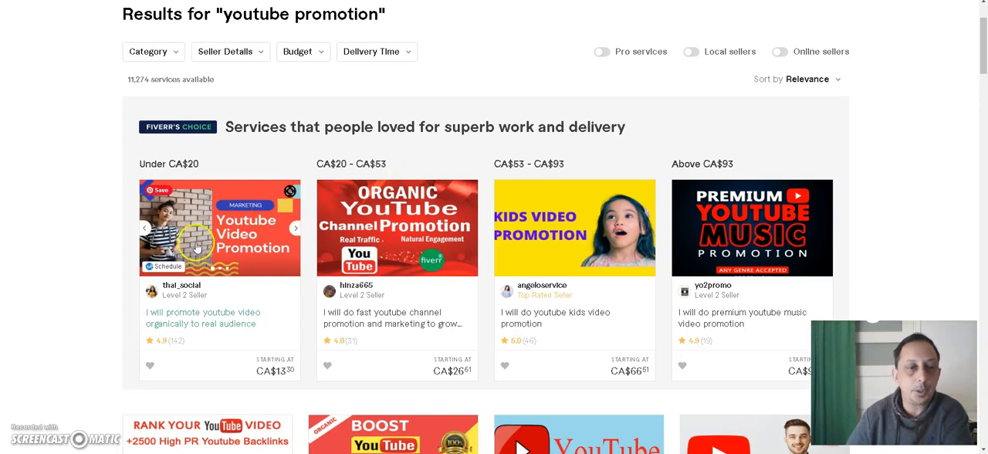
mouse_move(183, 295)
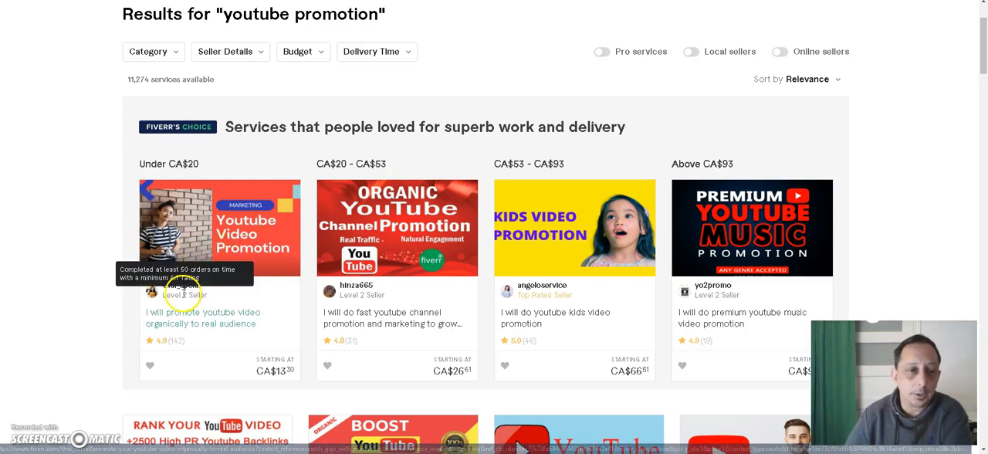
mouse_move(281, 306)
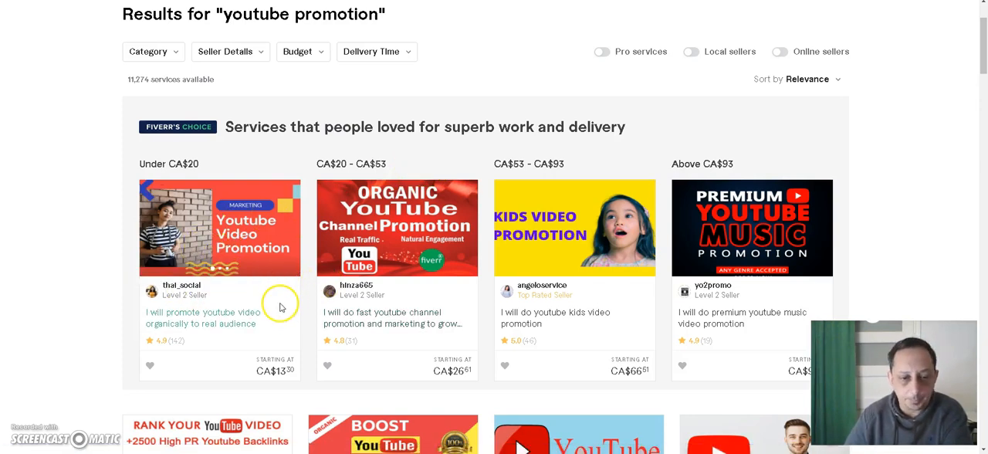
scroll("down", 3)
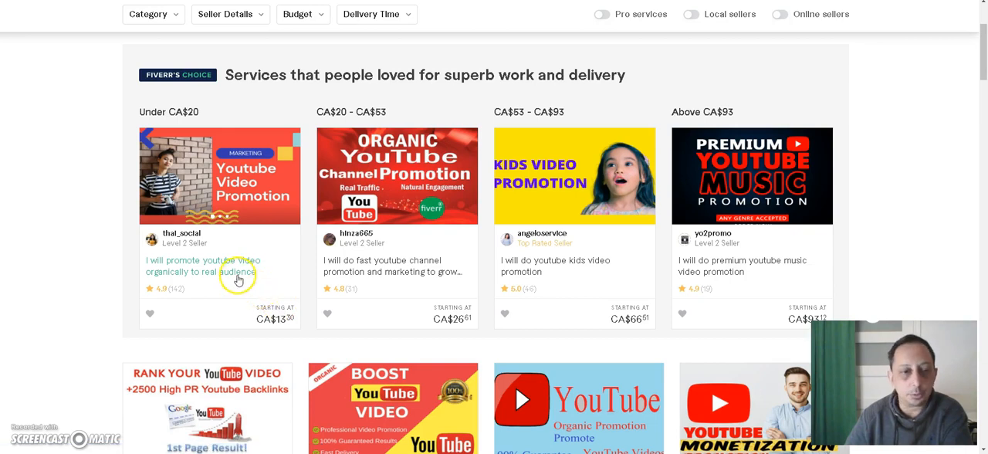
mouse_move(204, 306)
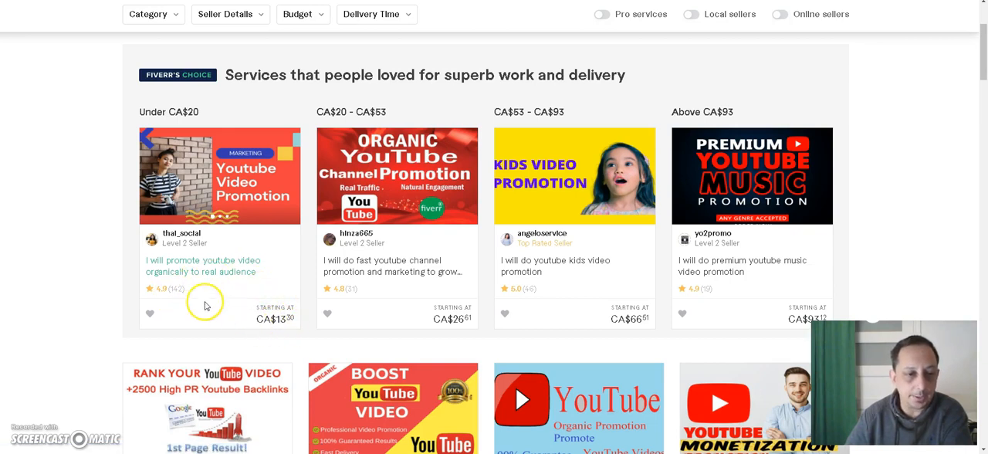
mouse_move(173, 298)
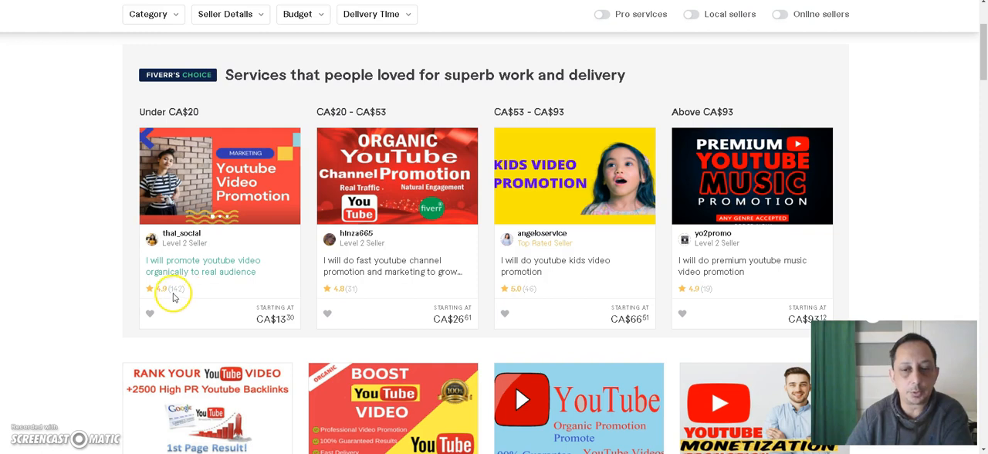
mouse_move(192, 300)
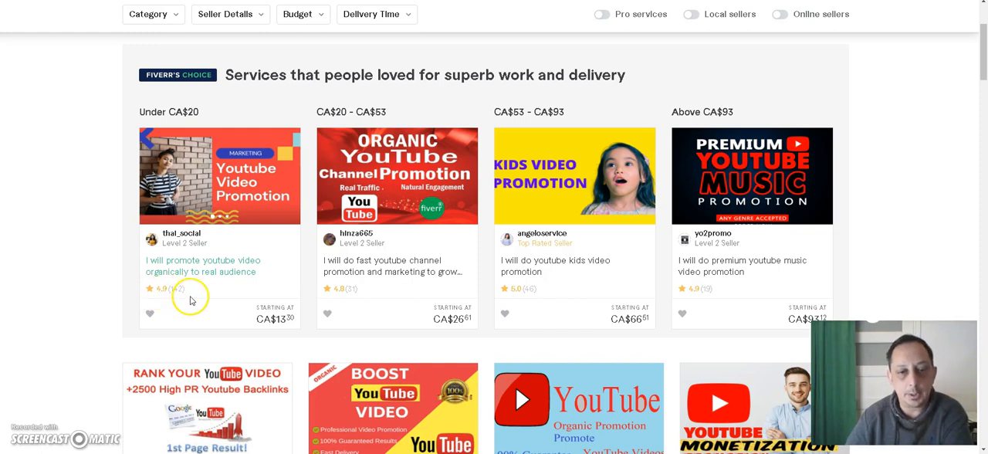
mouse_move(194, 298)
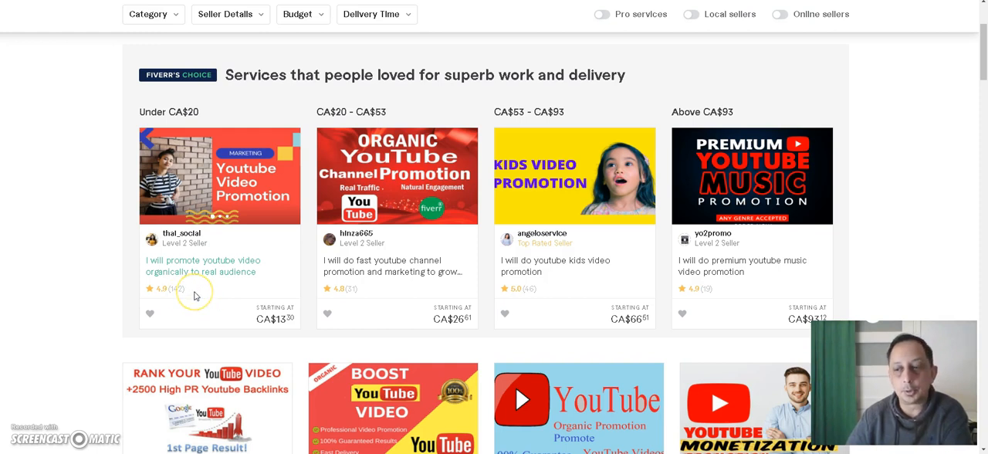
mouse_move(323, 301)
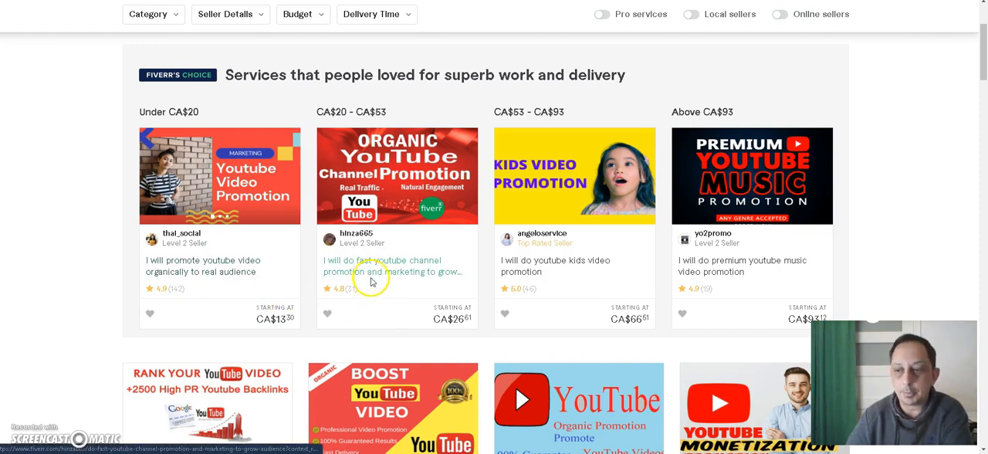
mouse_move(383, 283)
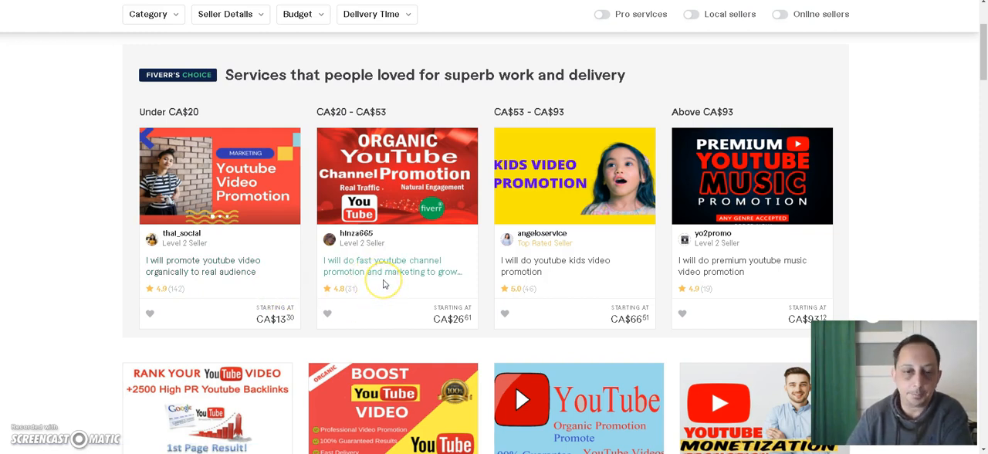
scroll("down", 3)
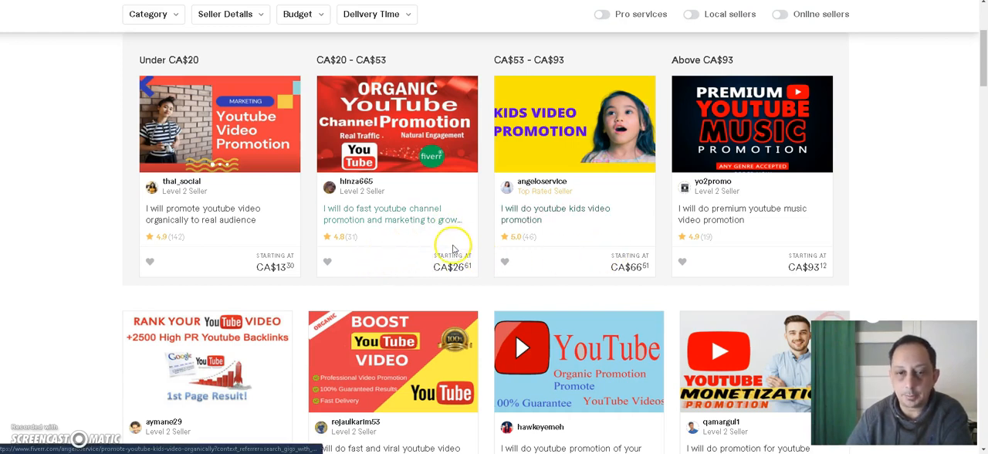
scroll("down", 3)
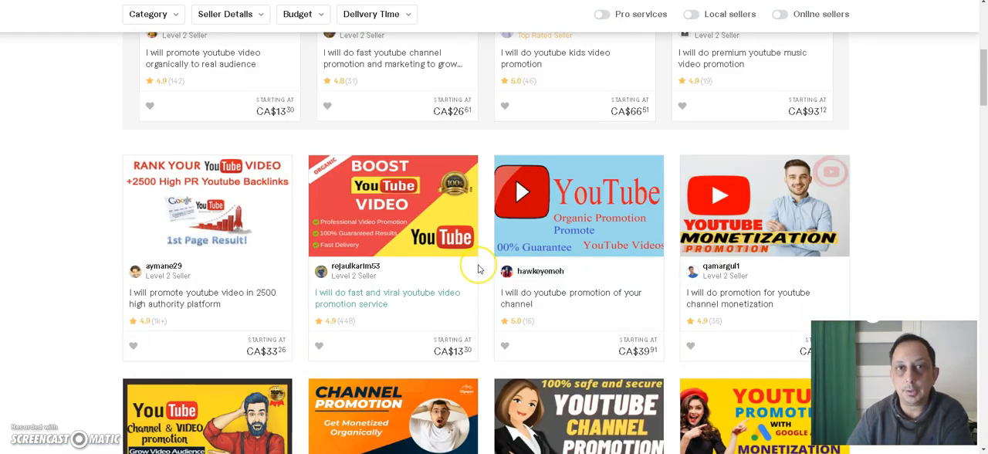
scroll("down", 3)
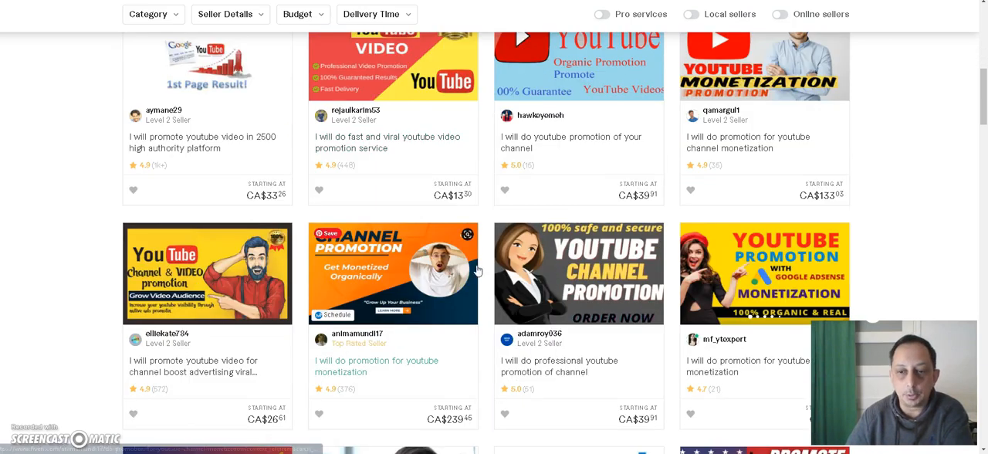
mouse_move(486, 269)
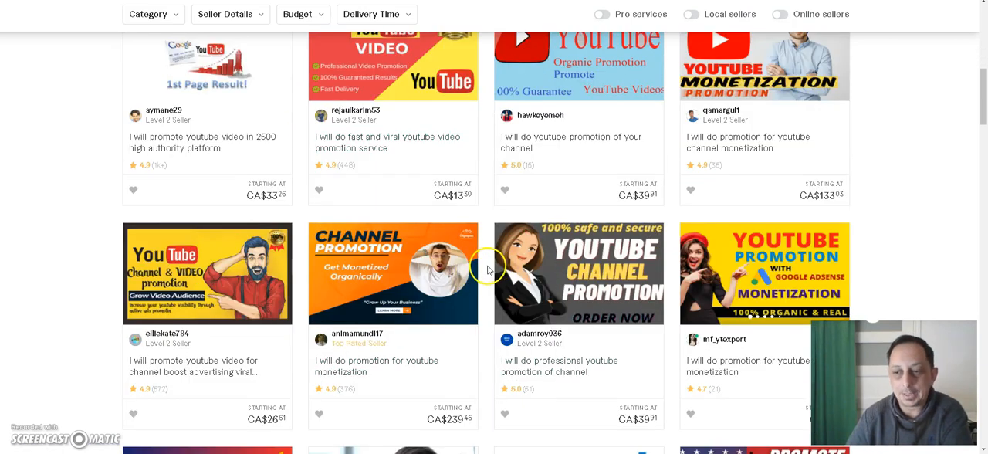
mouse_move(488, 269)
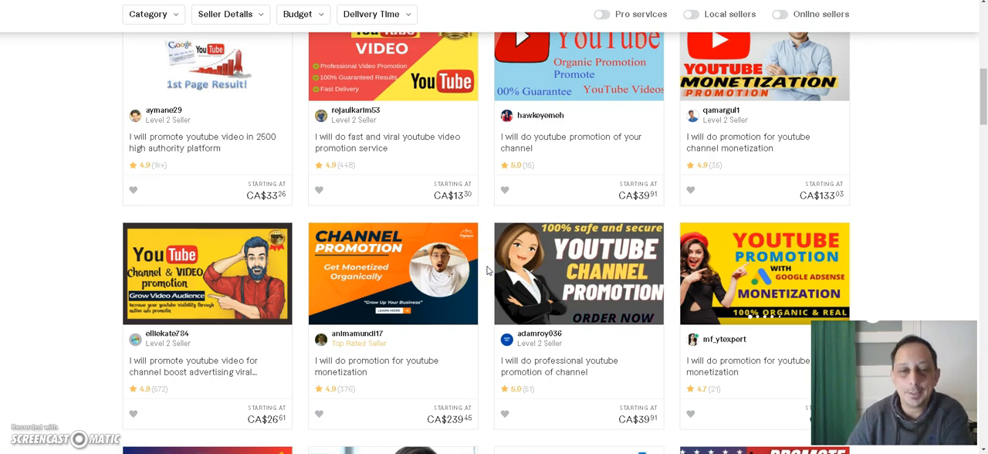
scroll("down", 3)
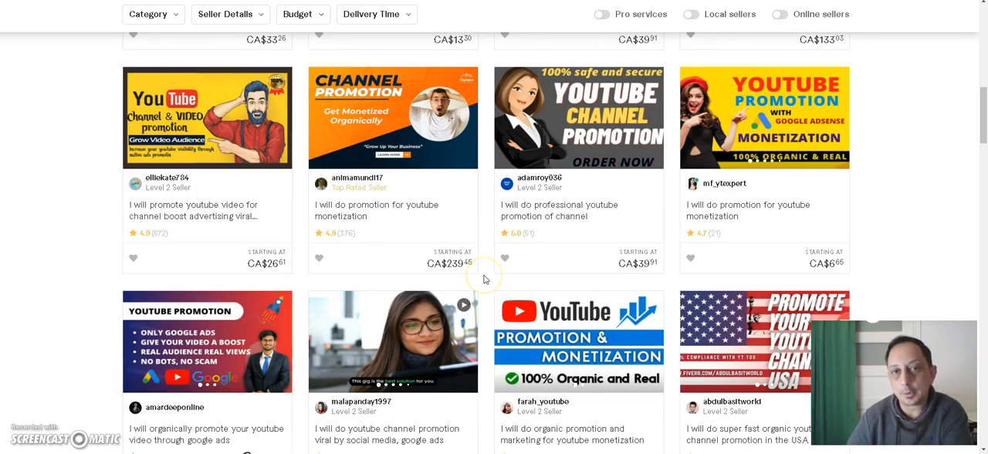
scroll("down", 3)
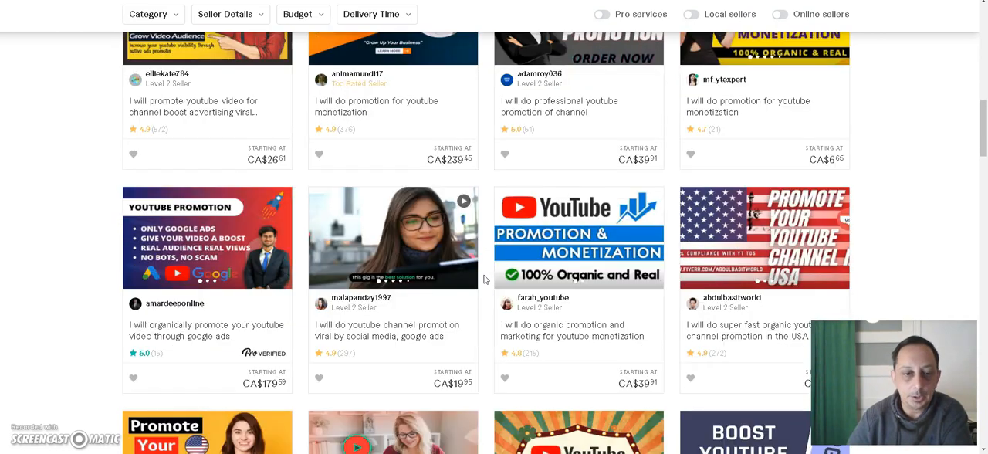
scroll("up", 3)
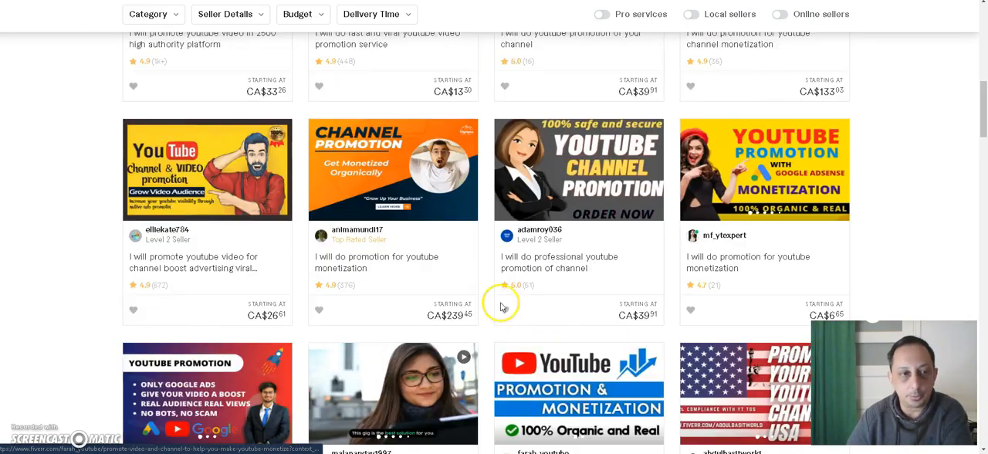
scroll("up", 3)
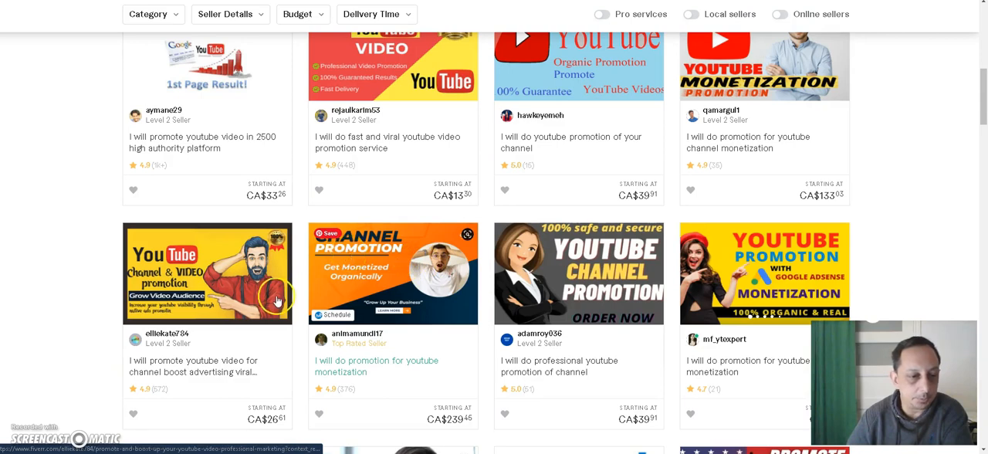
scroll("up", 3)
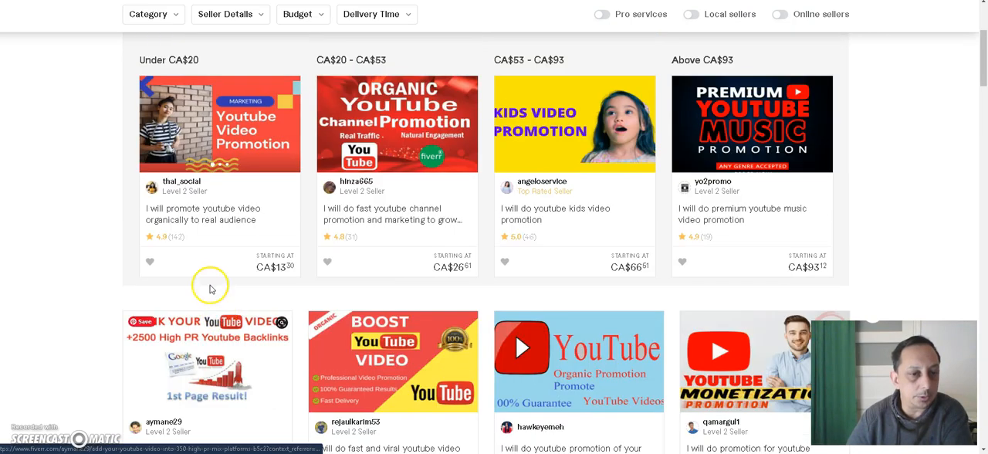
mouse_move(275, 219)
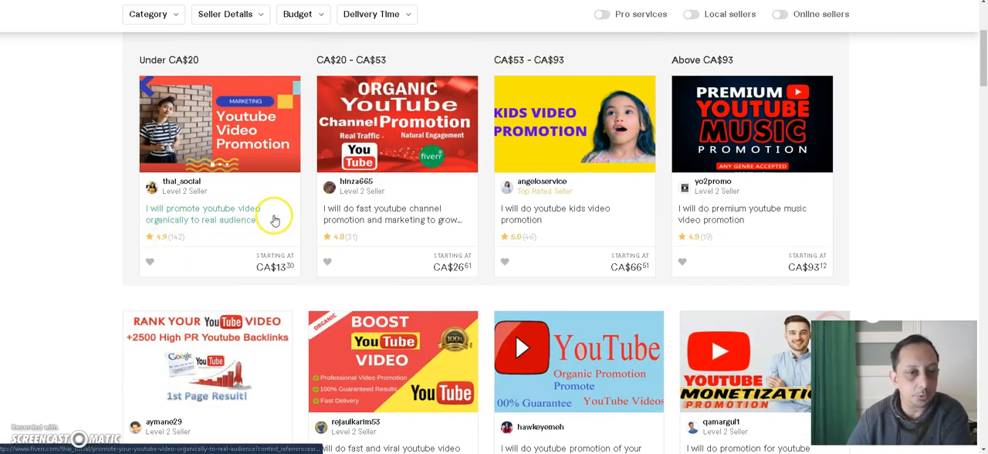
mouse_move(230, 214)
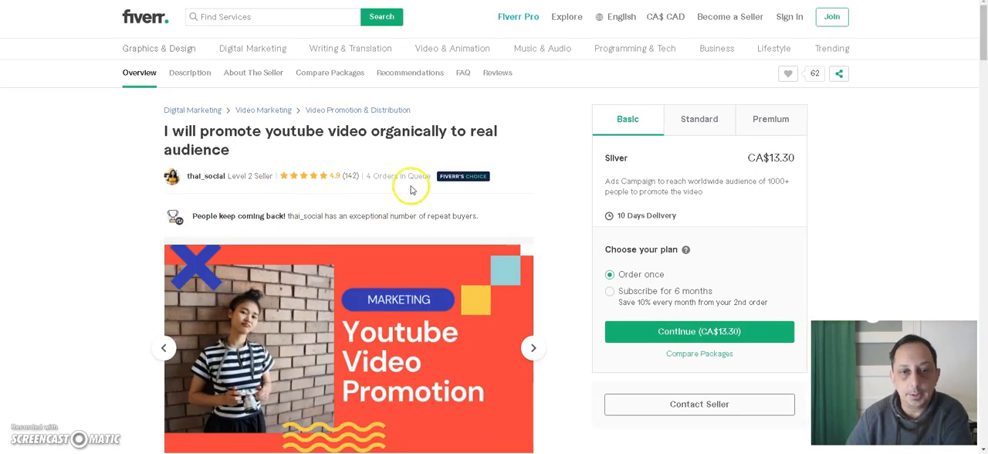
mouse_move(555, 250)
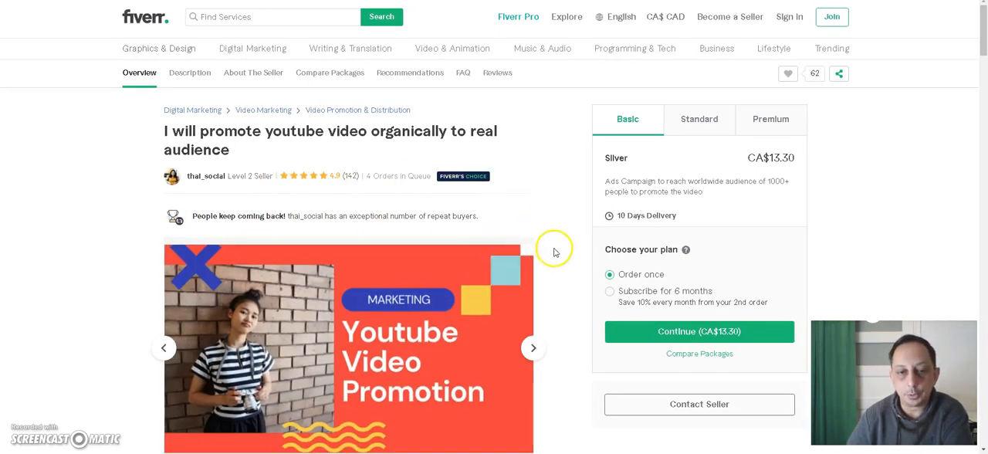
scroll("down", 3)
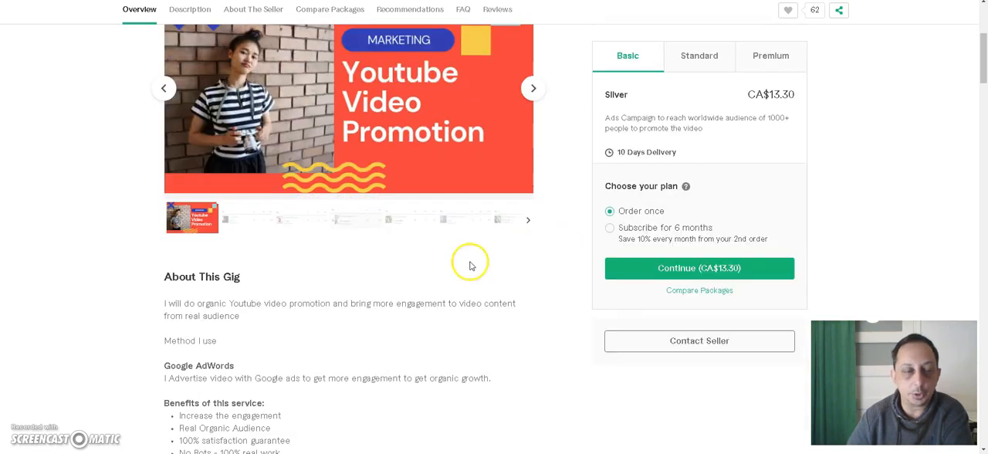
scroll("down", 3)
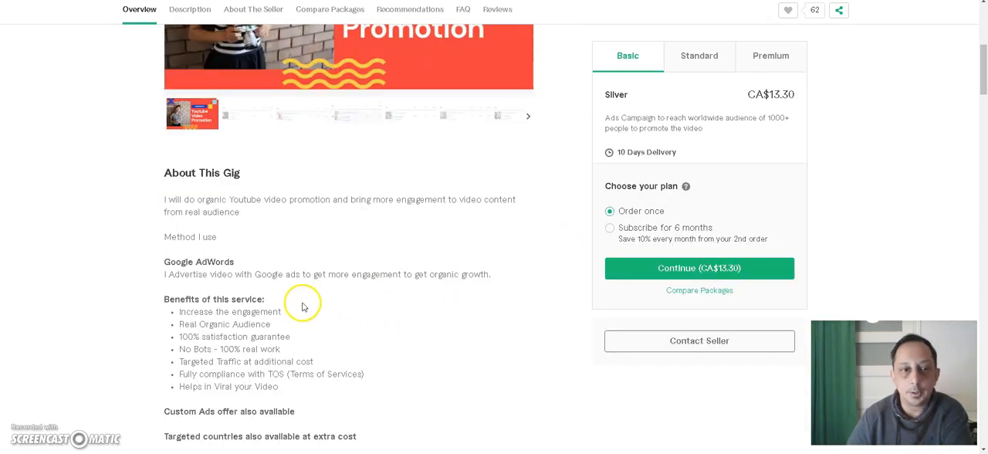
mouse_move(242, 346)
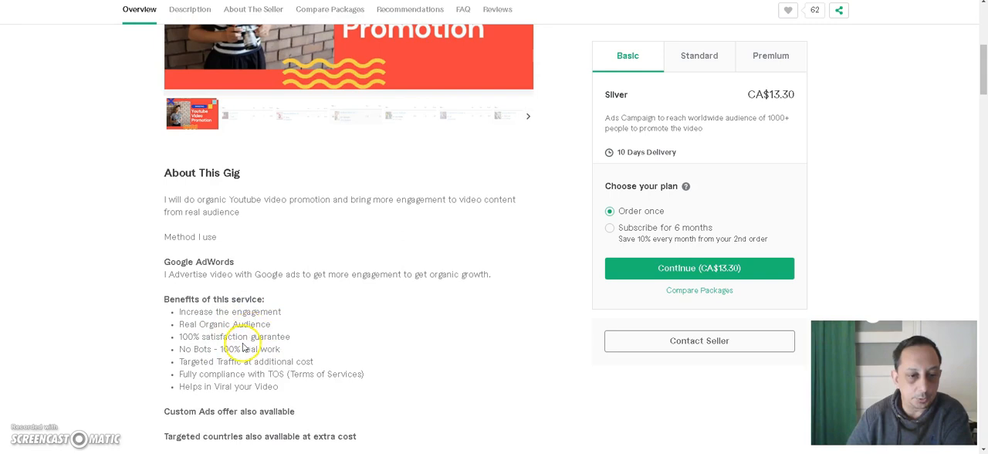
scroll("down", 3)
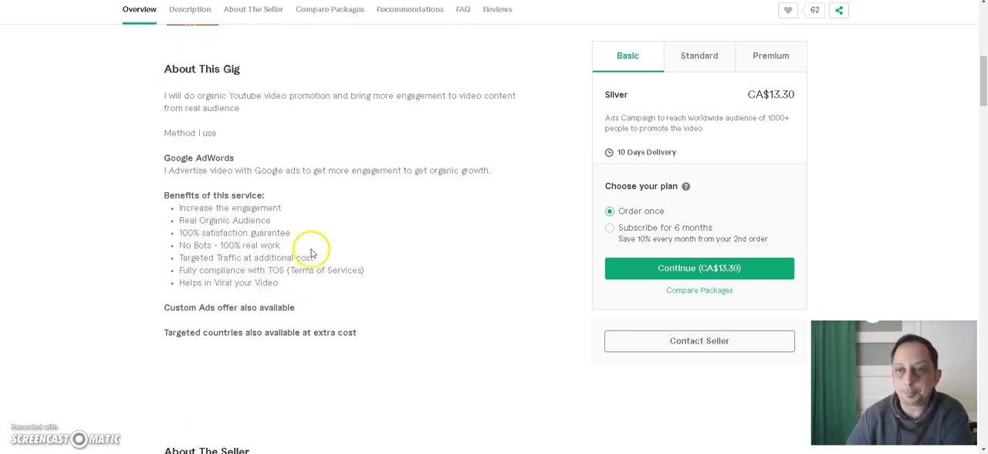
mouse_move(219, 207)
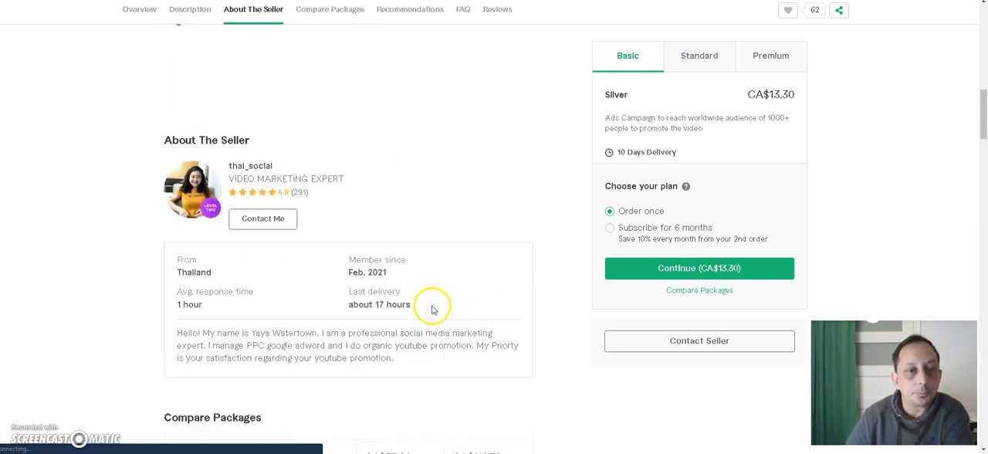
mouse_move(420, 276)
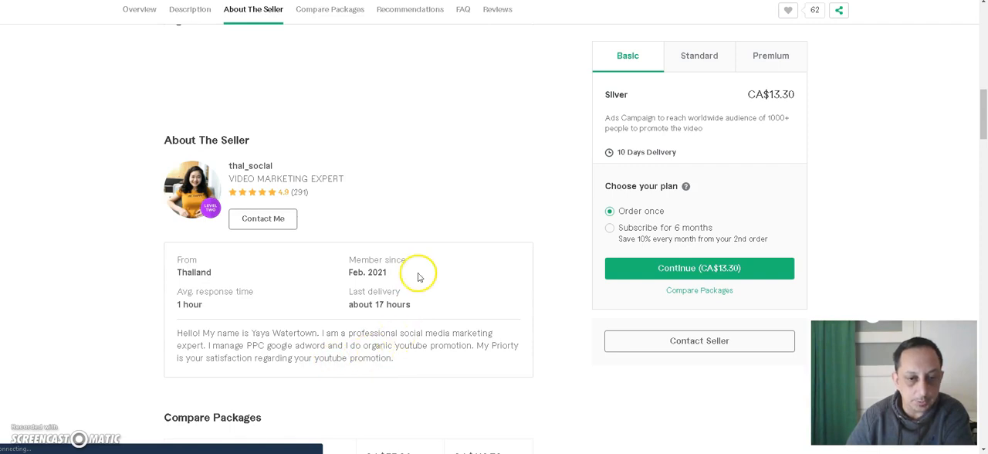
mouse_move(426, 346)
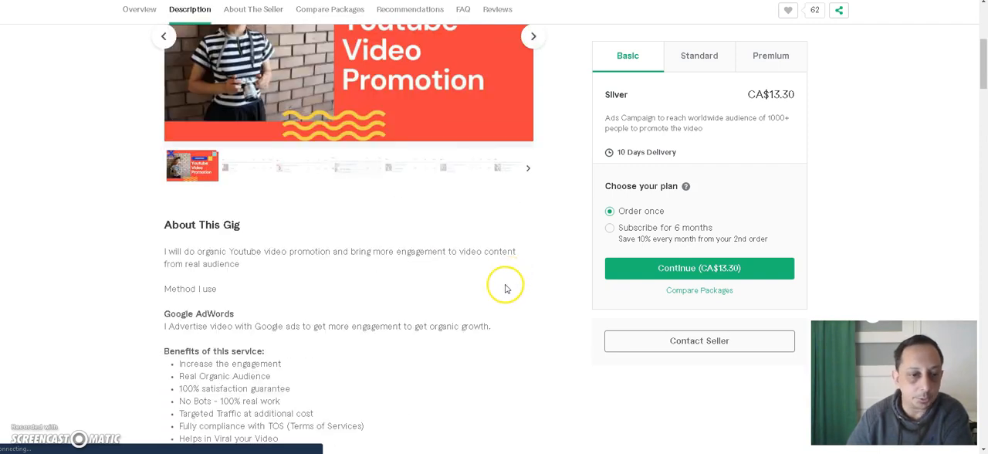
scroll("up", 3)
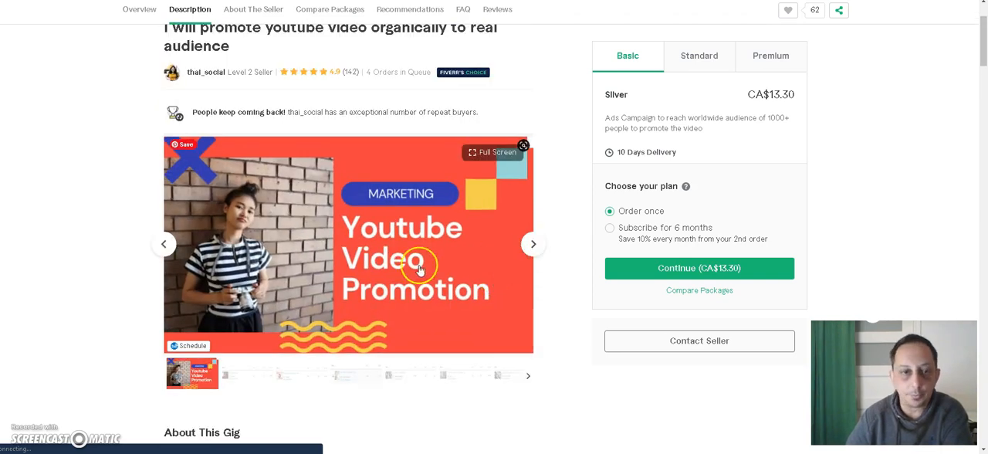
scroll("up", 3)
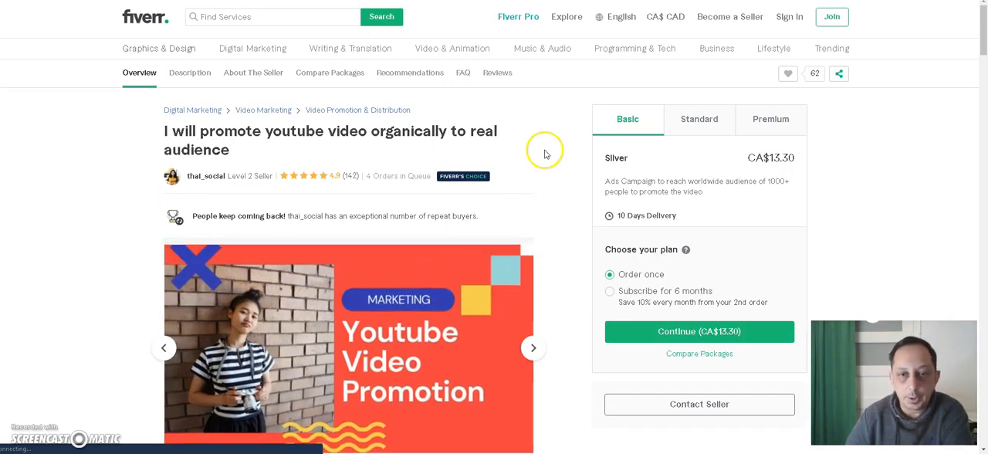
mouse_move(540, 148)
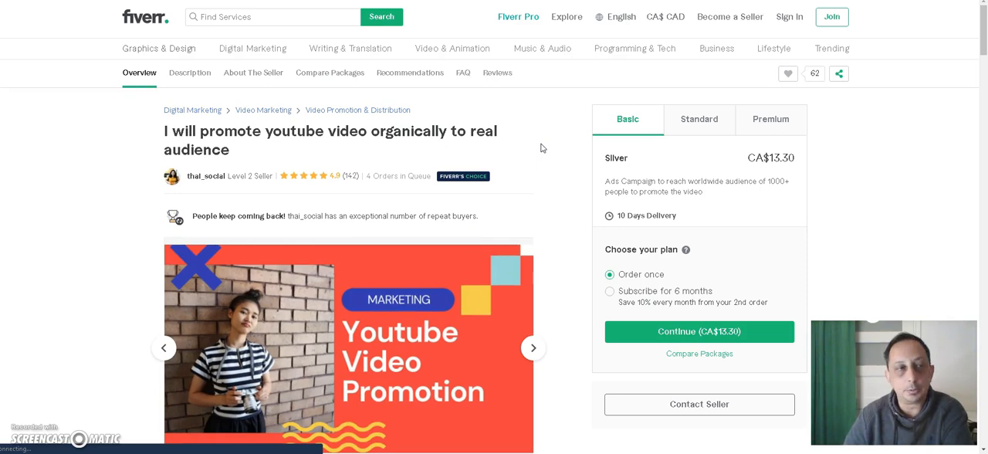
mouse_move(534, 145)
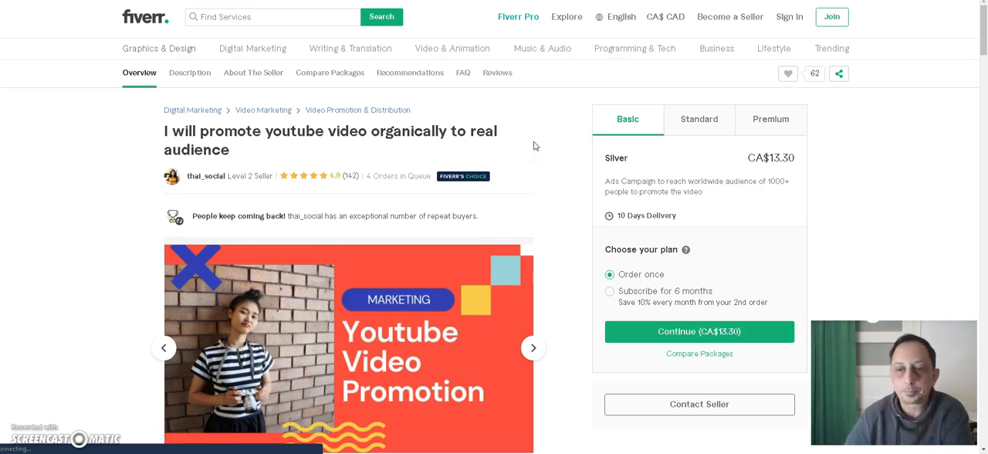
mouse_move(812, 134)
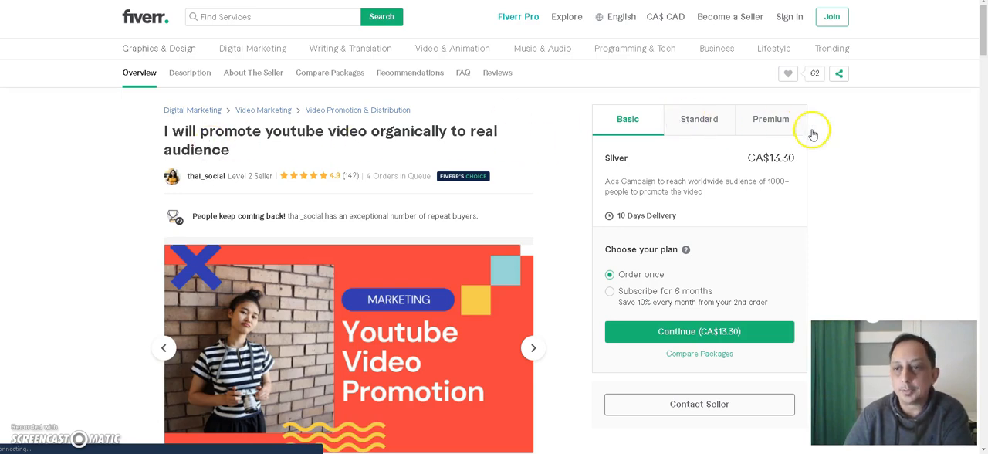
mouse_move(577, 155)
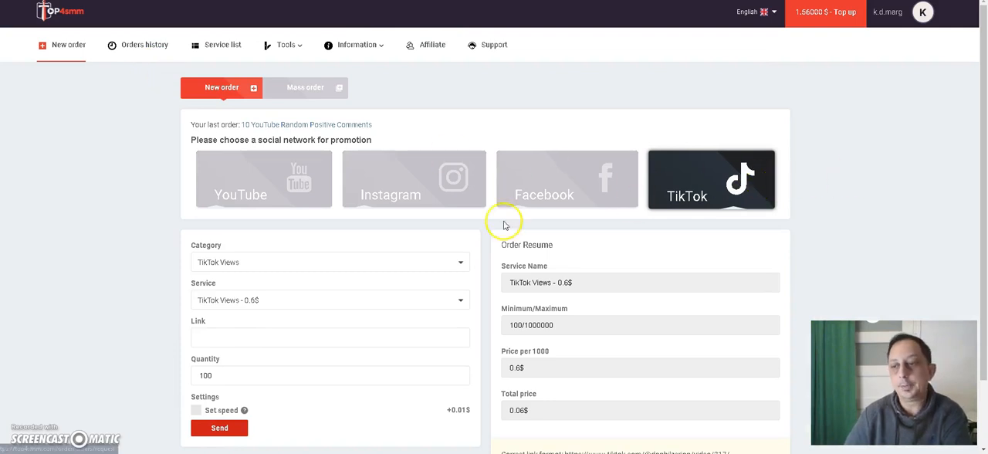
mouse_move(64, 239)
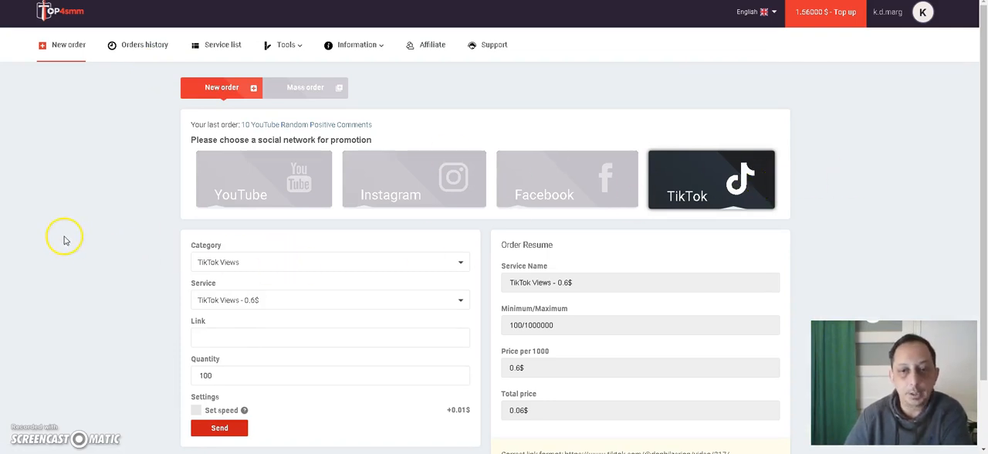
mouse_move(260, 195)
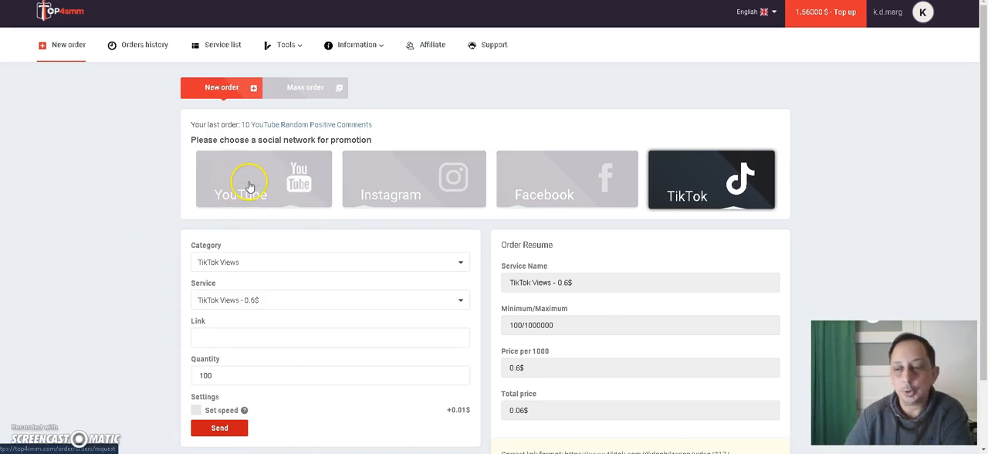
Step: Cycle the order form through YouTube and Facebook, landing back on TikTok Views at 0.6$ per 1000
left_click(264, 179)
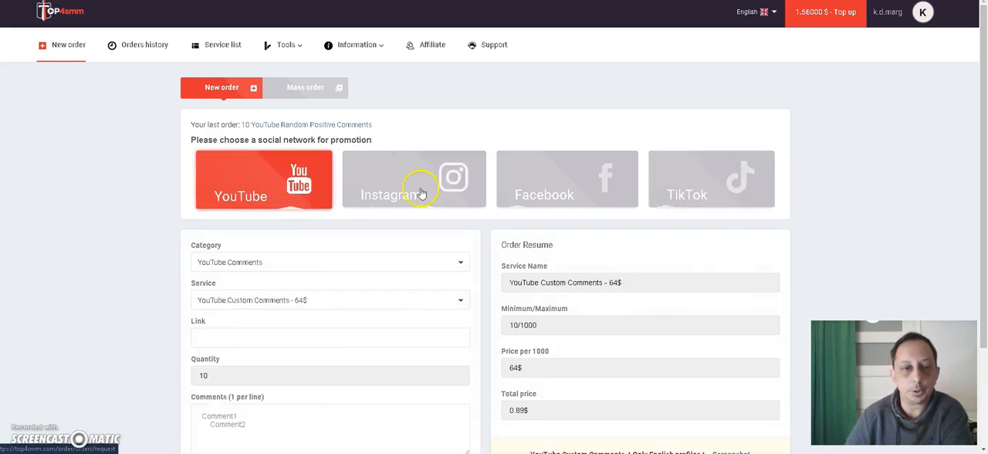
left_click(566, 179)
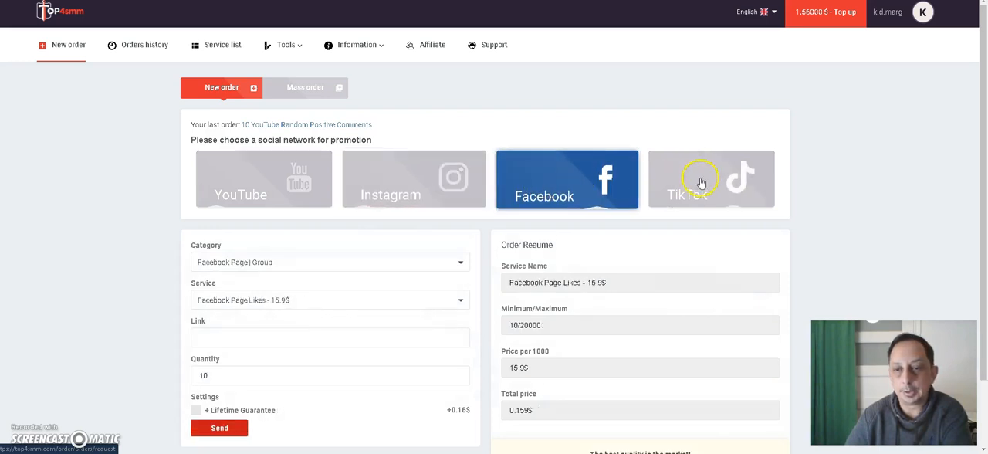
left_click(710, 179)
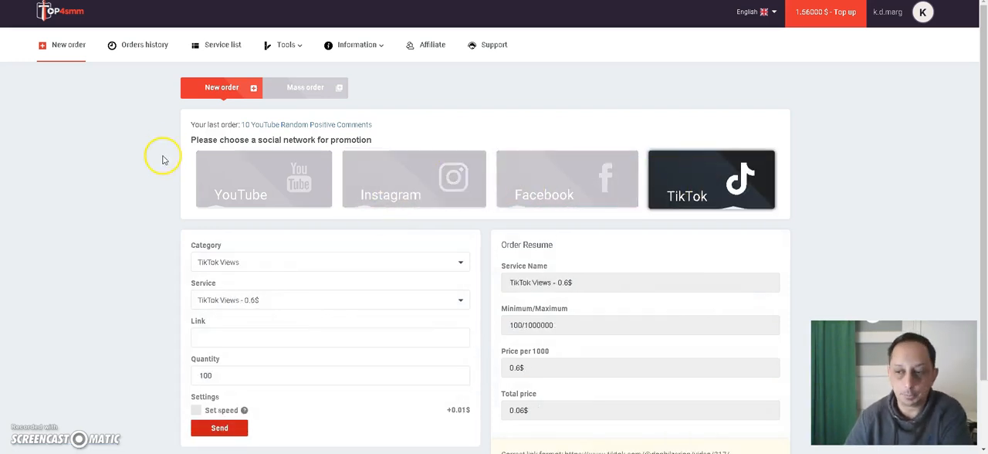
mouse_move(129, 186)
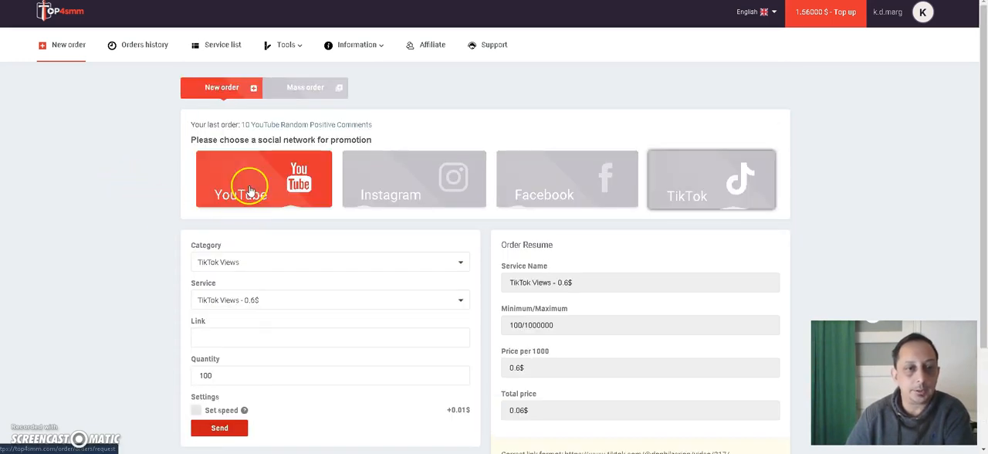
Step: Switch the order to YouTube with the YouTube Views category at 3.69$ per 1000 for 500 views
left_click(264, 179)
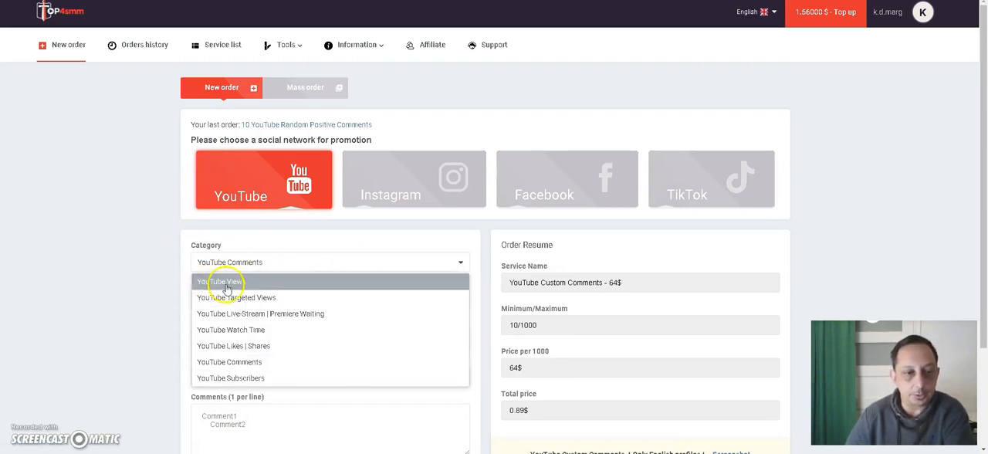
mouse_move(262, 281)
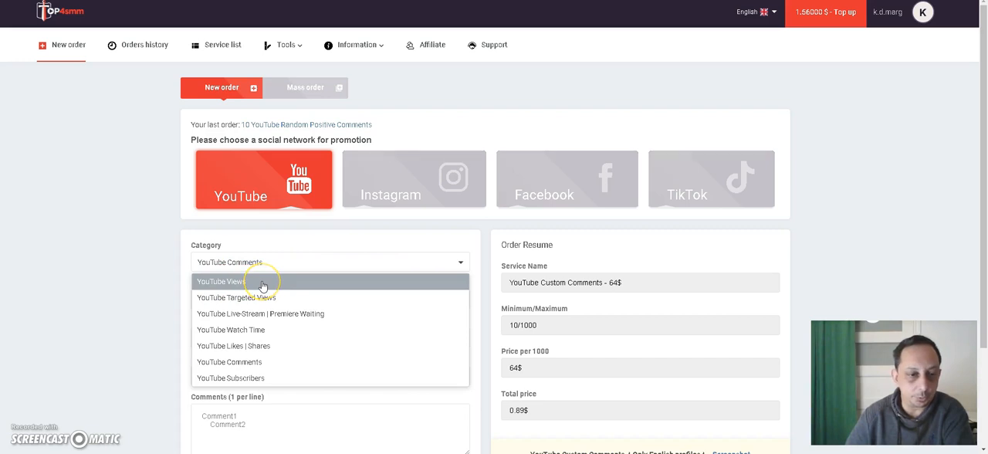
mouse_move(290, 297)
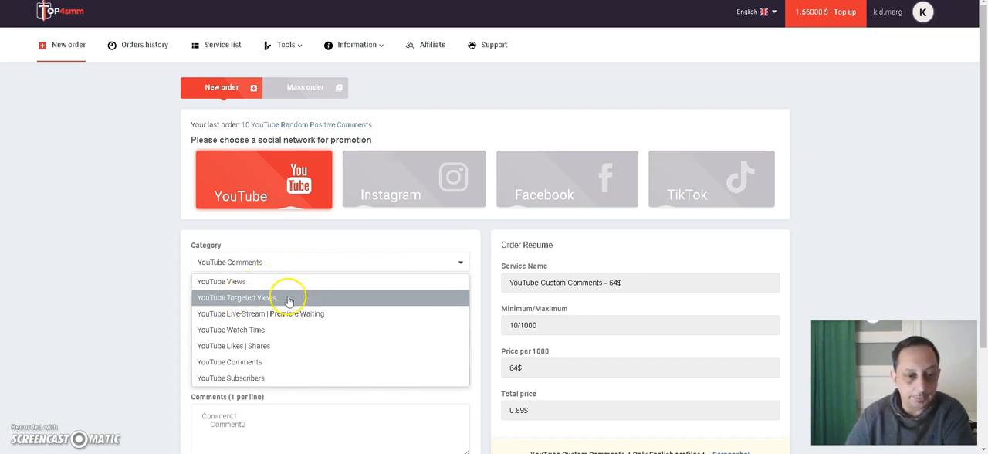
mouse_move(281, 346)
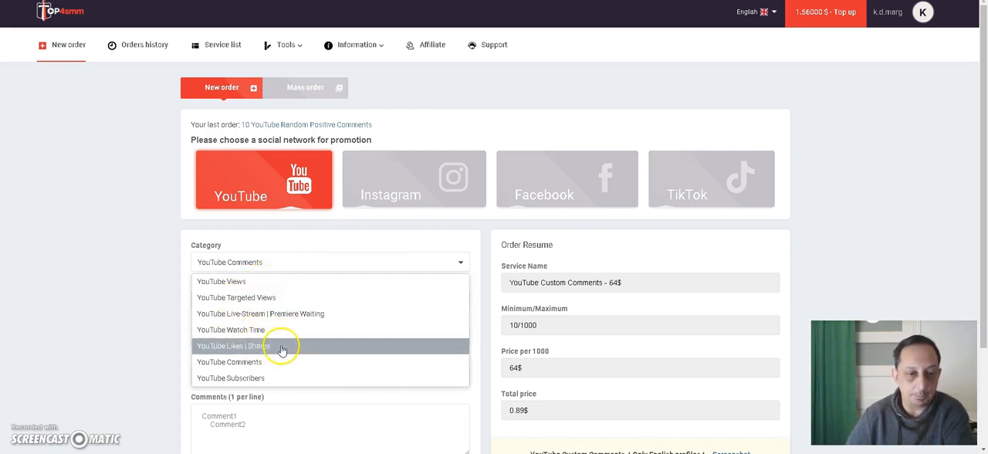
mouse_move(225, 281)
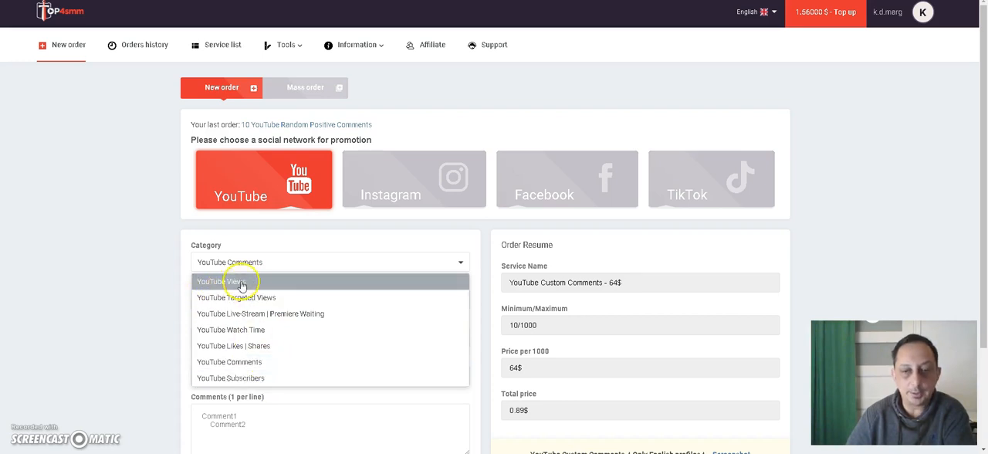
mouse_move(266, 287)
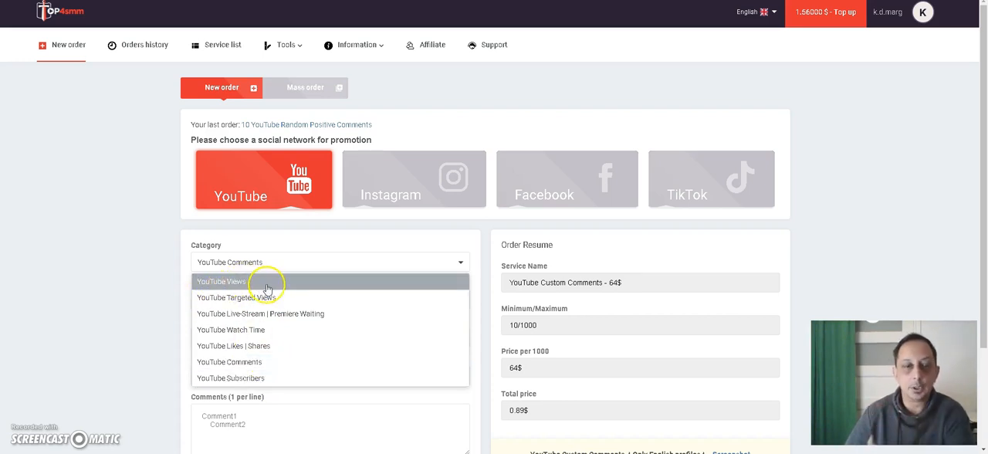
left_click(221, 281)
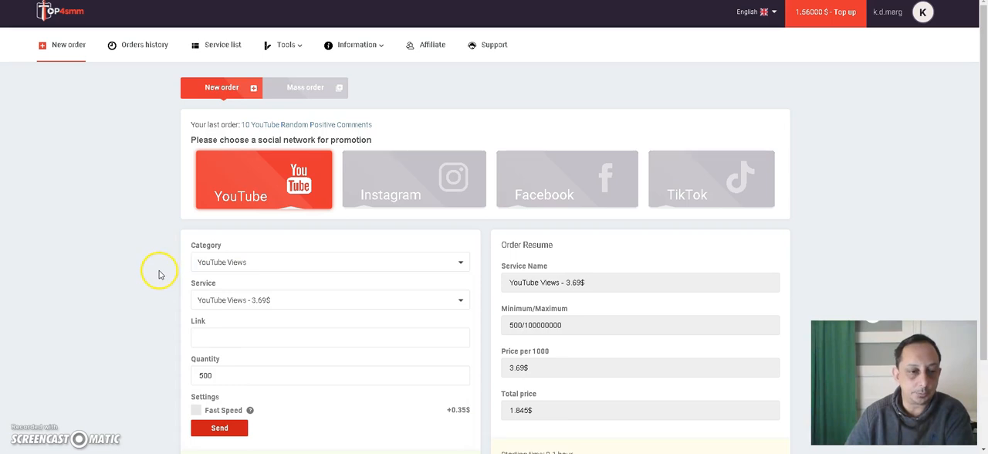
mouse_move(269, 284)
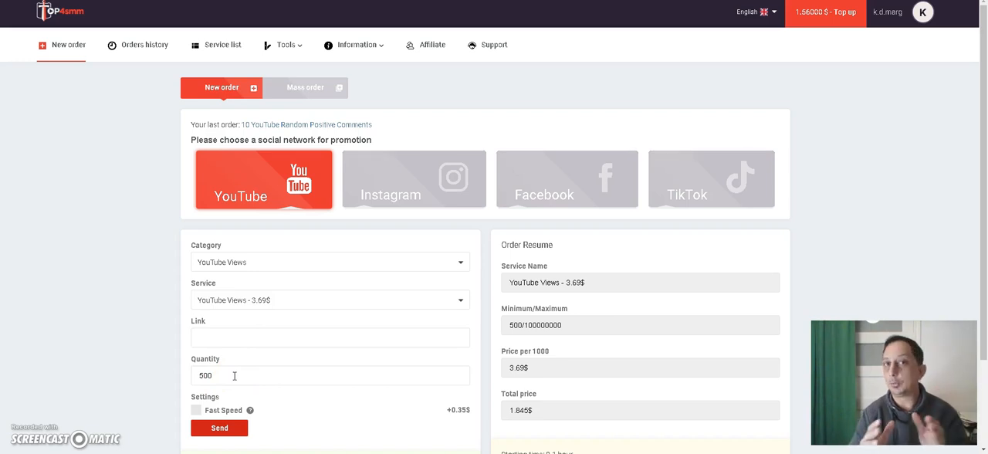
mouse_move(324, 370)
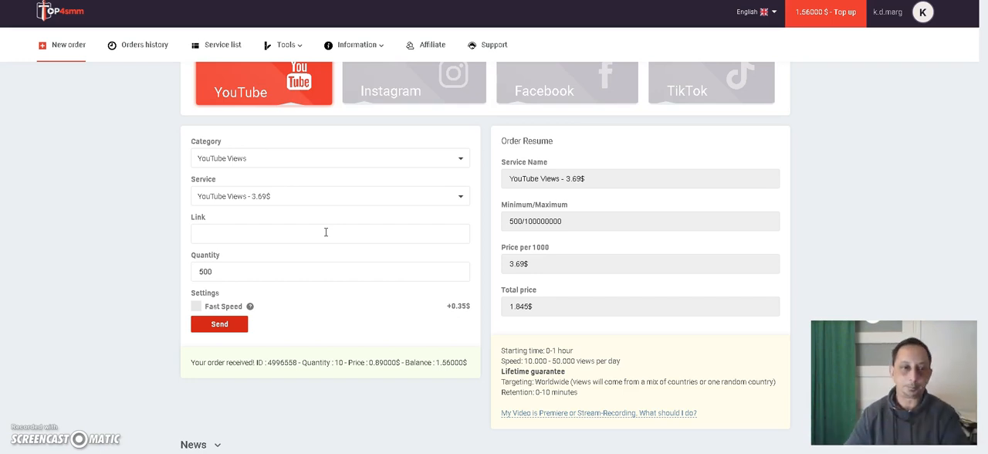
mouse_move(500, 161)
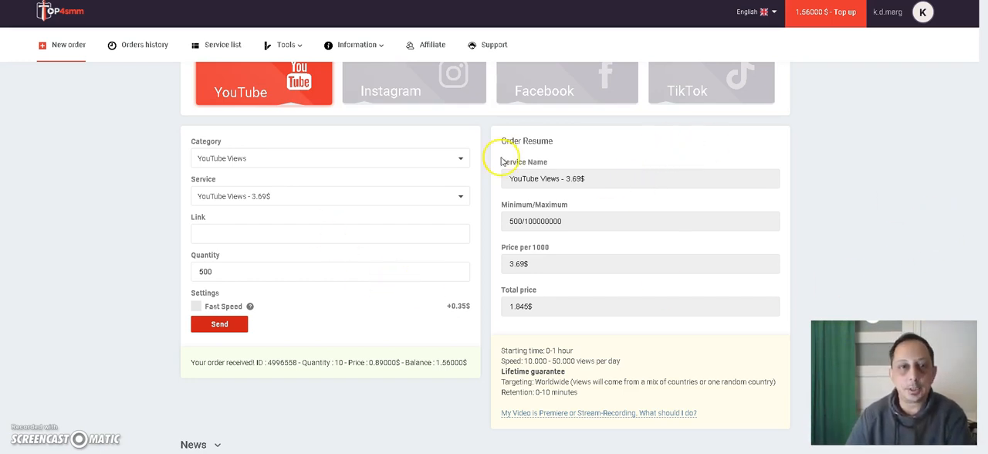
Step: Return to Fiverr's organic YouTube promotion gig showing its CA$13.30 Basic package
left_click(414, 180)
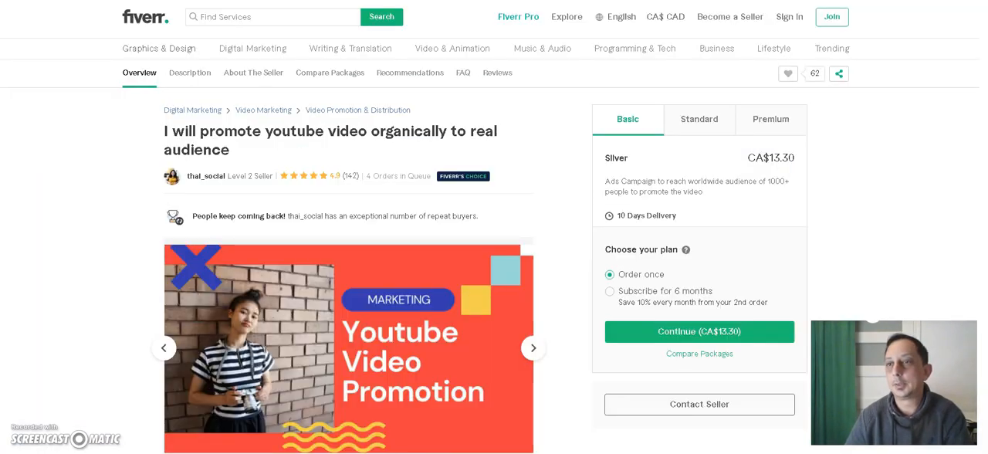
Step: Go back to the results and search Fiverr for 'instagram promotion' instead of youtube promotion
left_click(381, 16)
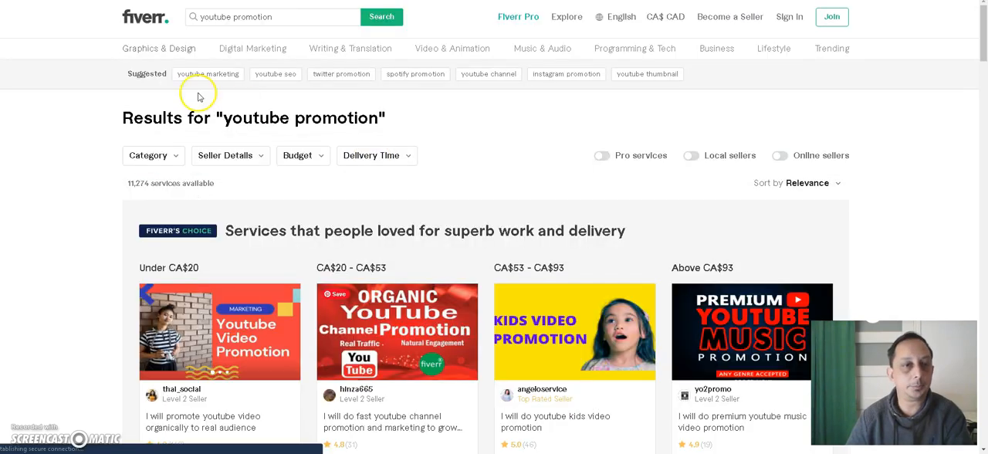
scroll("down", 3)
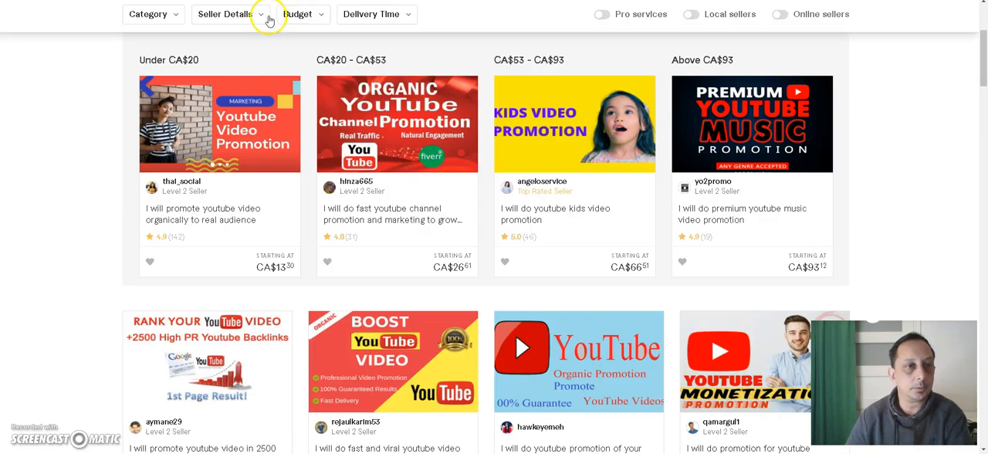
scroll("up", 3)
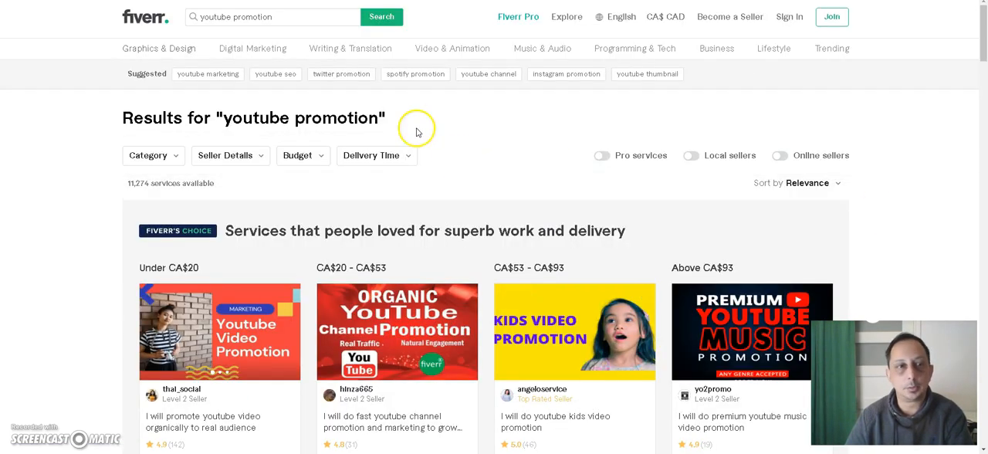
left_click(272, 17)
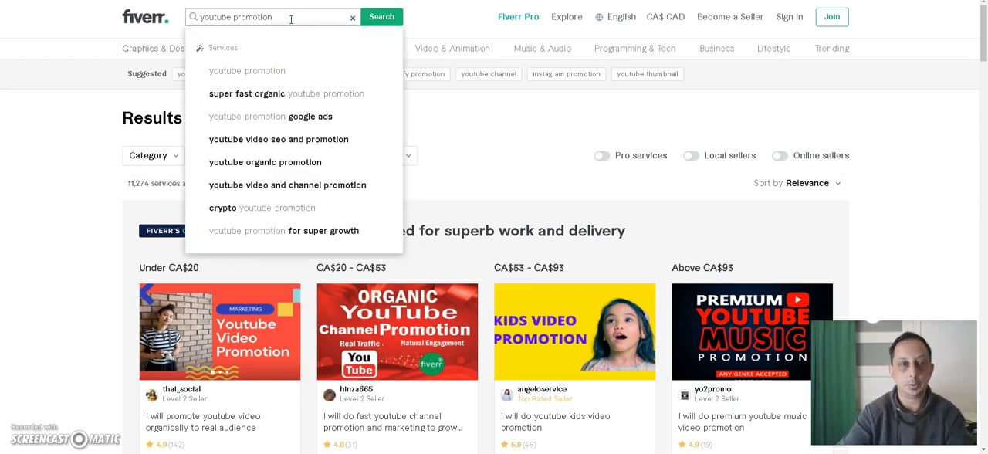
key("Backspace")
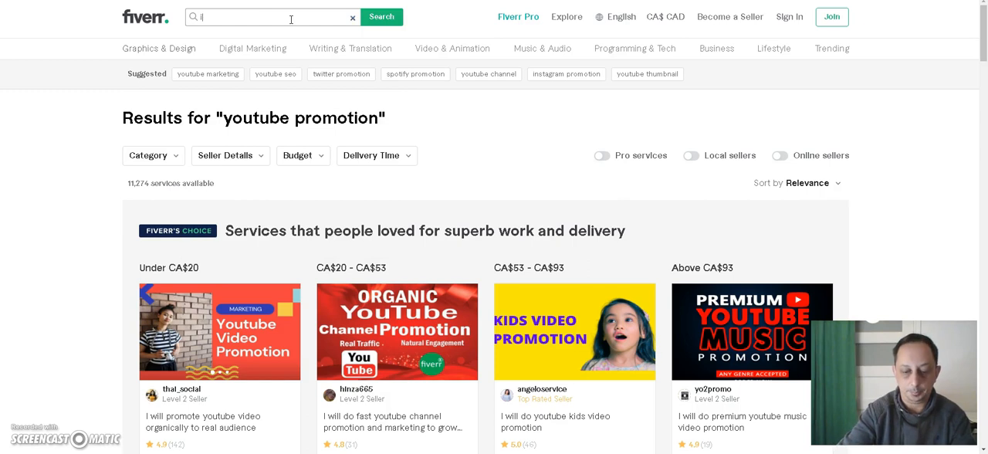
type("instagram")
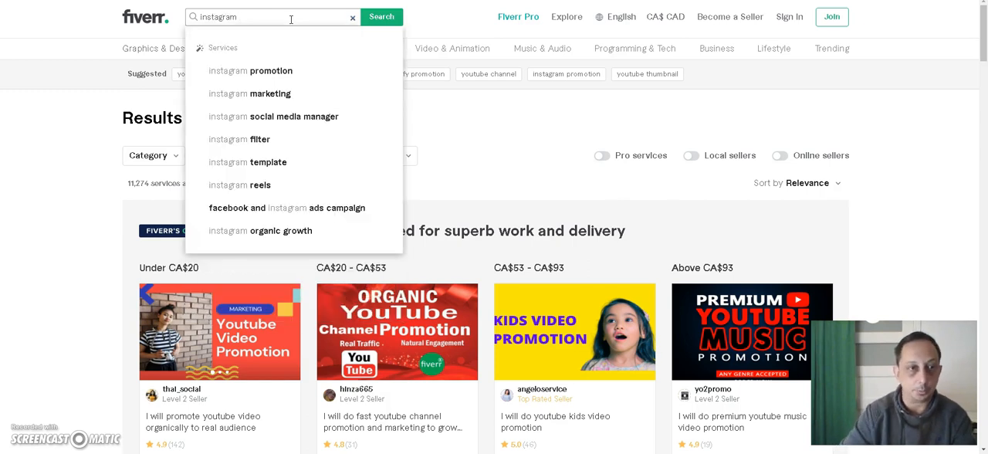
left_click(250, 71)
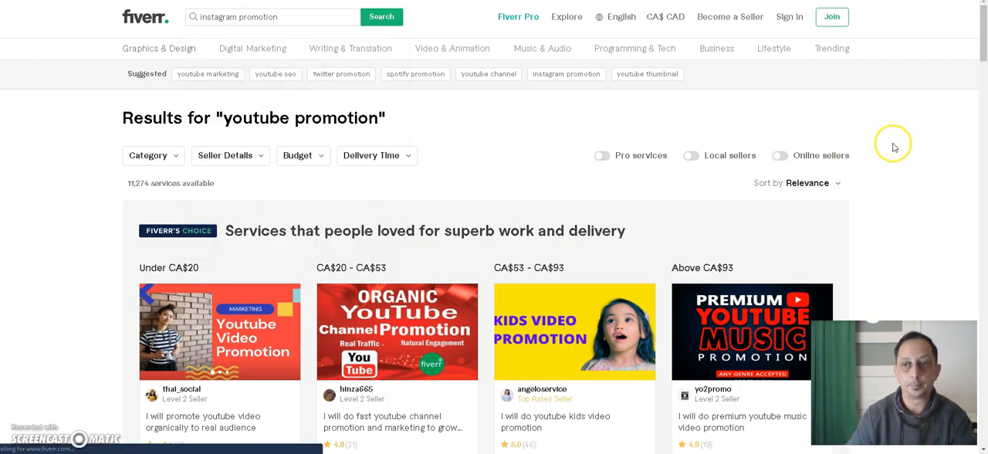
mouse_move(895, 147)
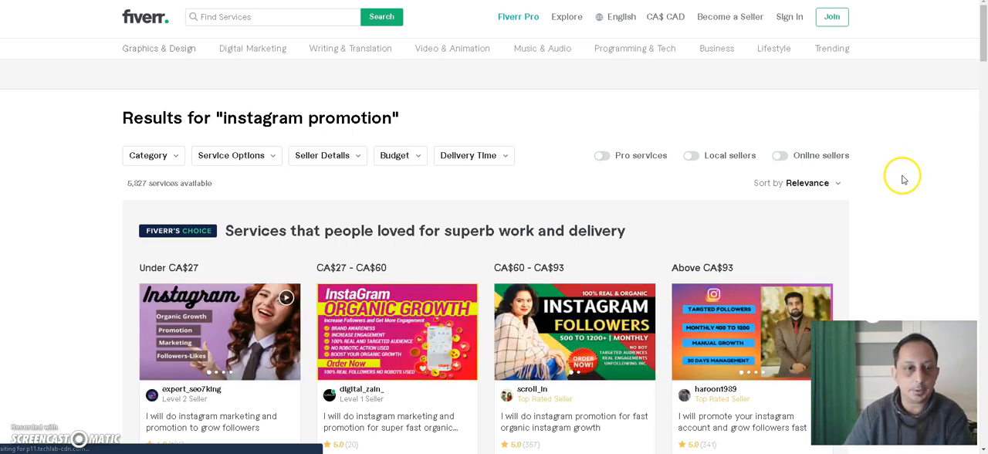
left_click(275, 16)
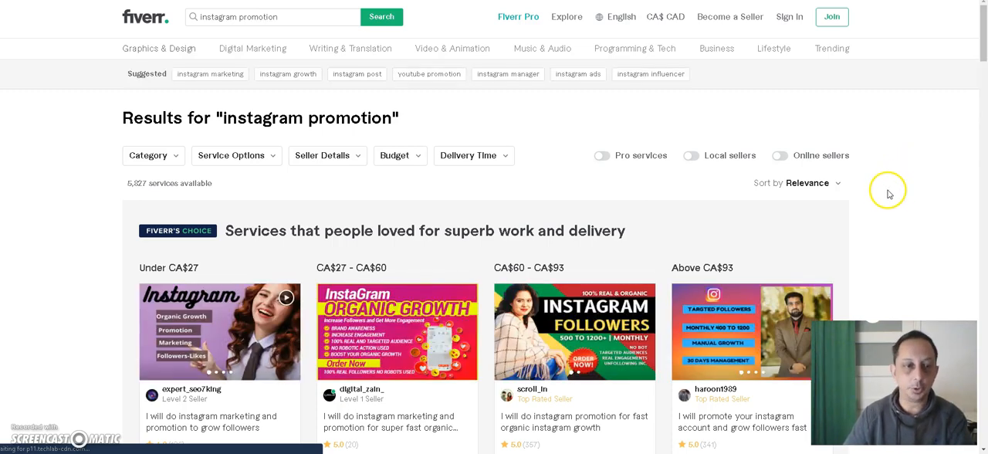
mouse_move(893, 191)
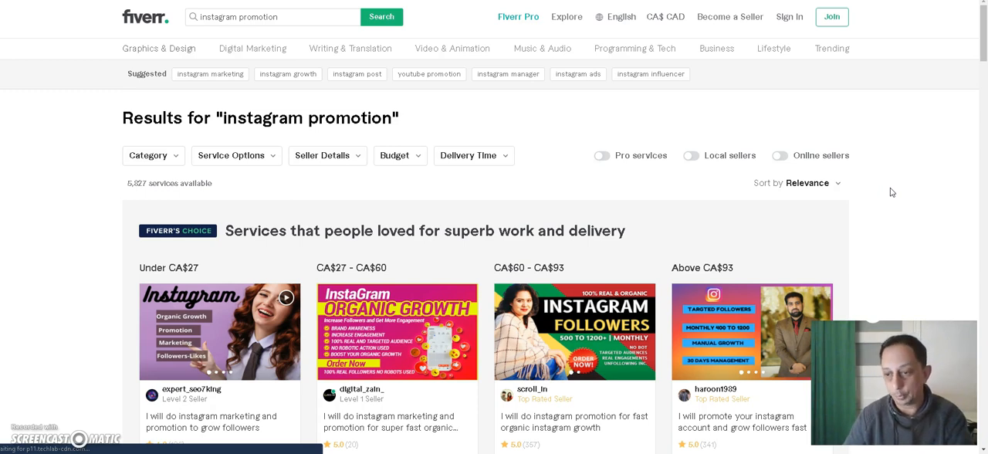
mouse_move(893, 206)
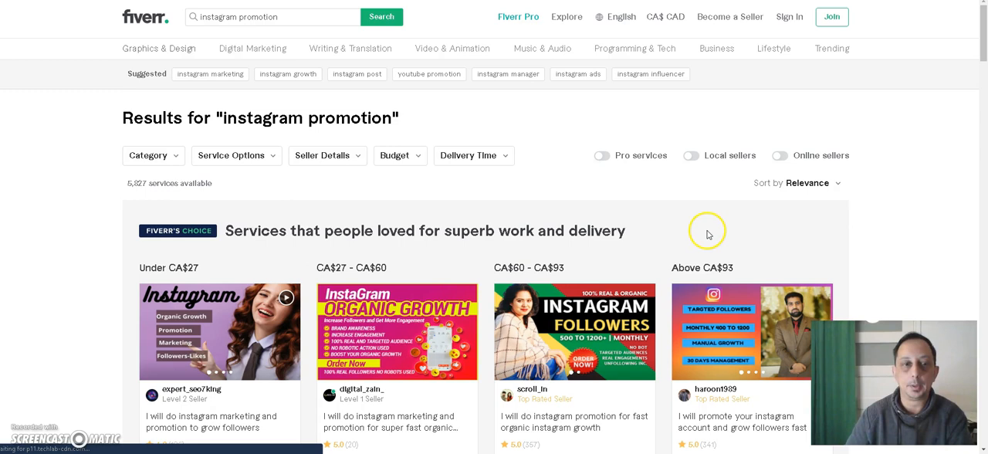
scroll("down", 3)
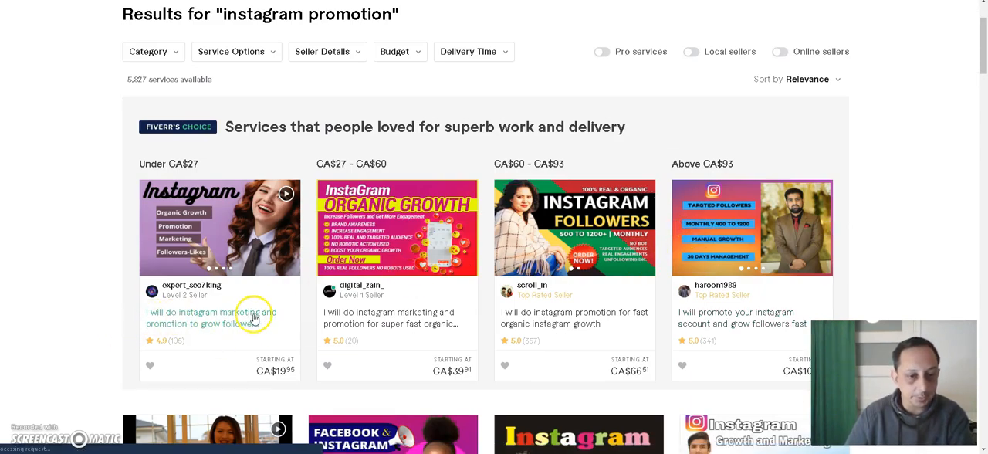
mouse_move(415, 328)
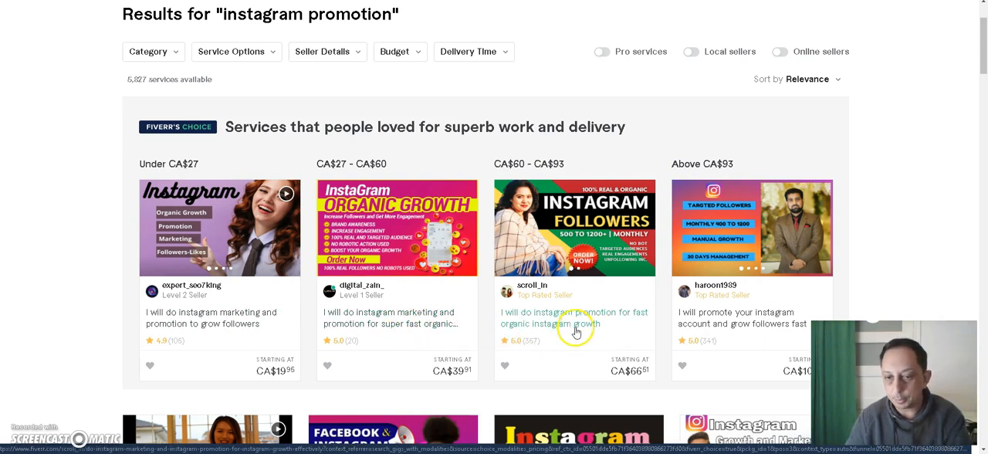
scroll("down", 3)
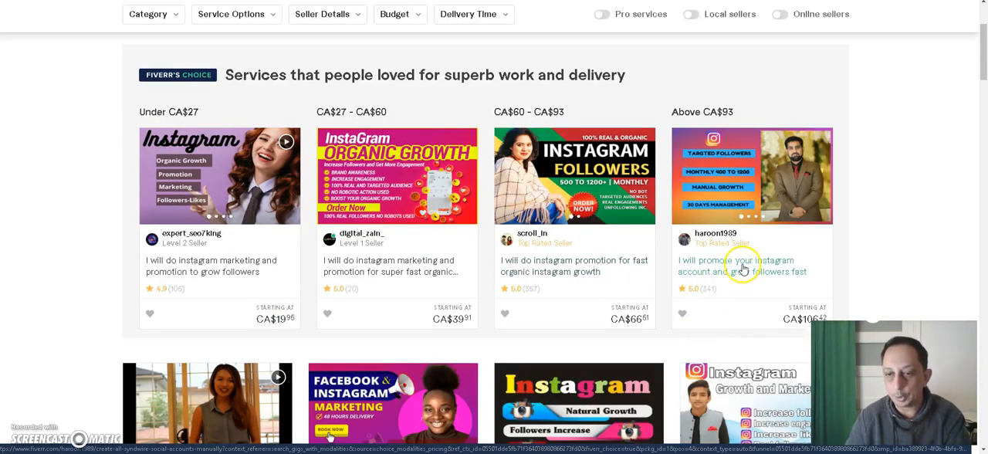
scroll("down", 3)
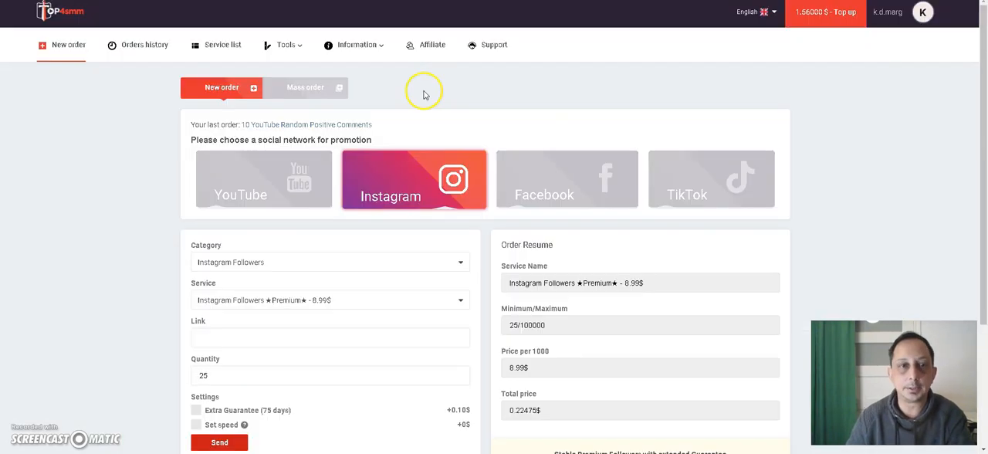
mouse_move(562, 355)
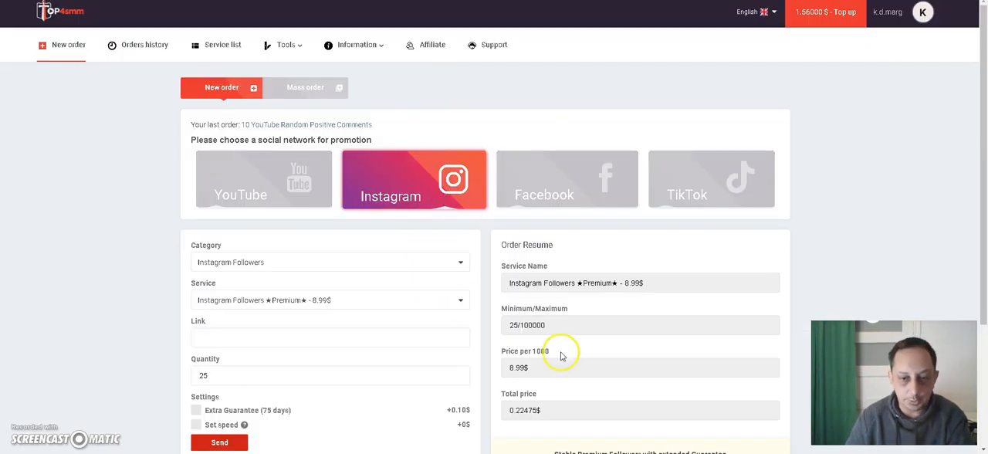
Step: Review the Instagram Followers Premium order at quantity 250 totalling 2.2475$ and select its per-1000 price
scroll("down", 3)
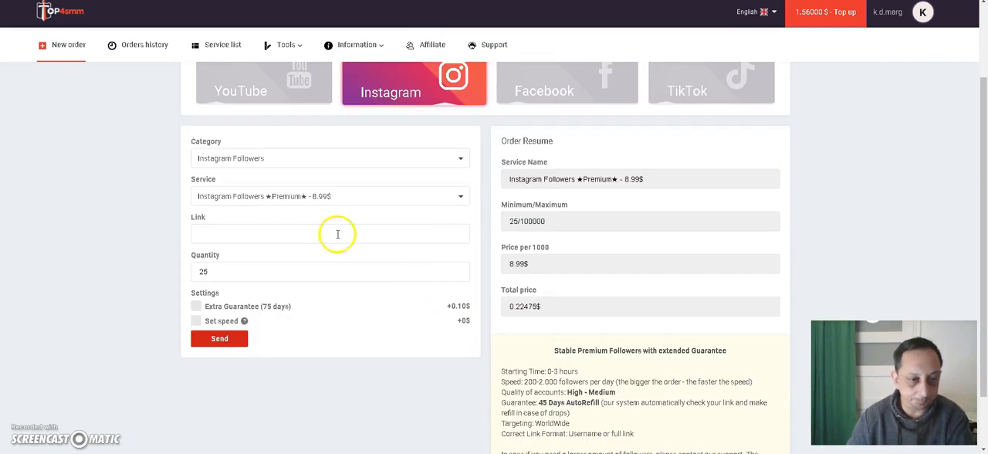
mouse_move(192, 278)
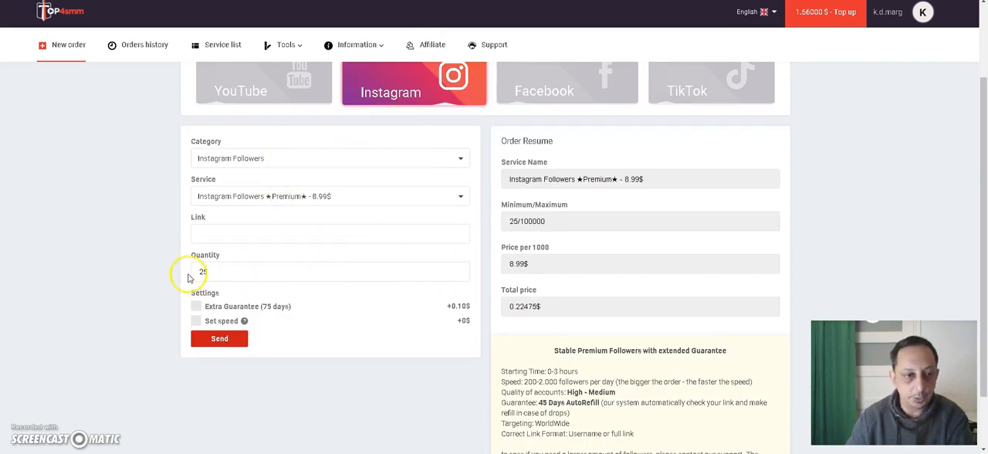
mouse_move(512, 312)
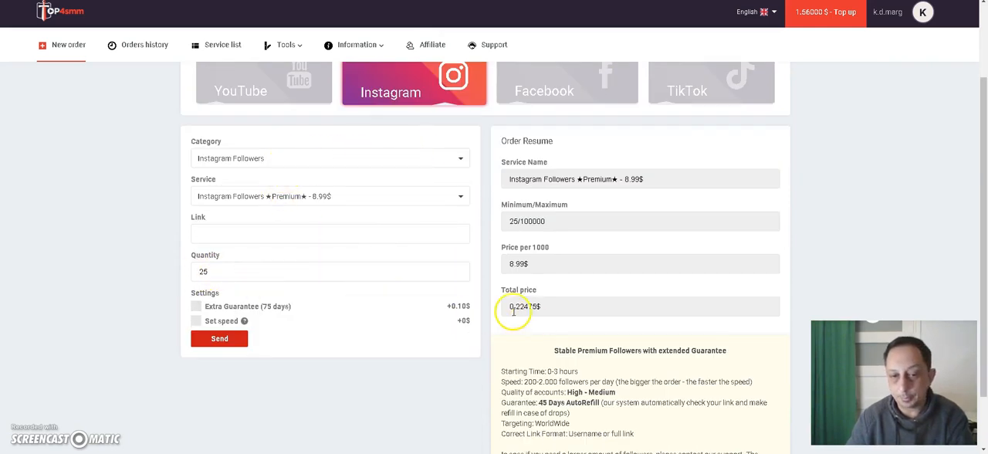
mouse_move(523, 306)
type("0")
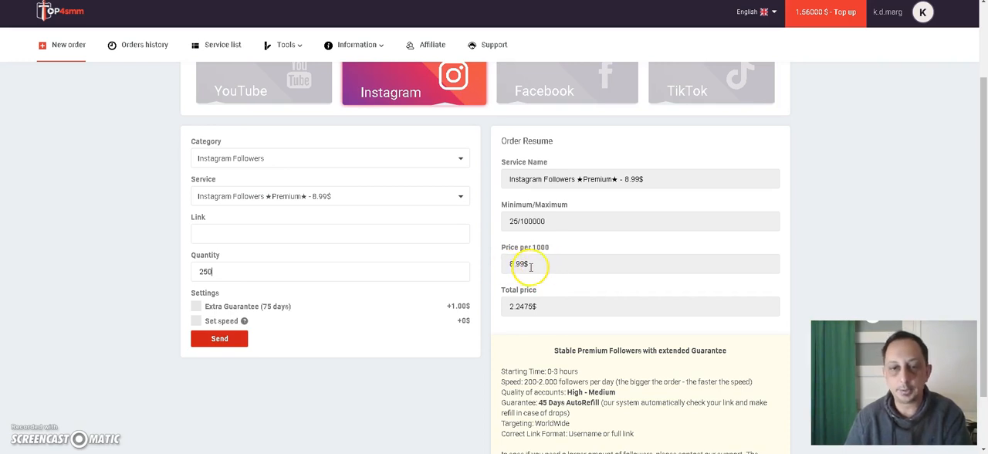
triple_click(204, 272)
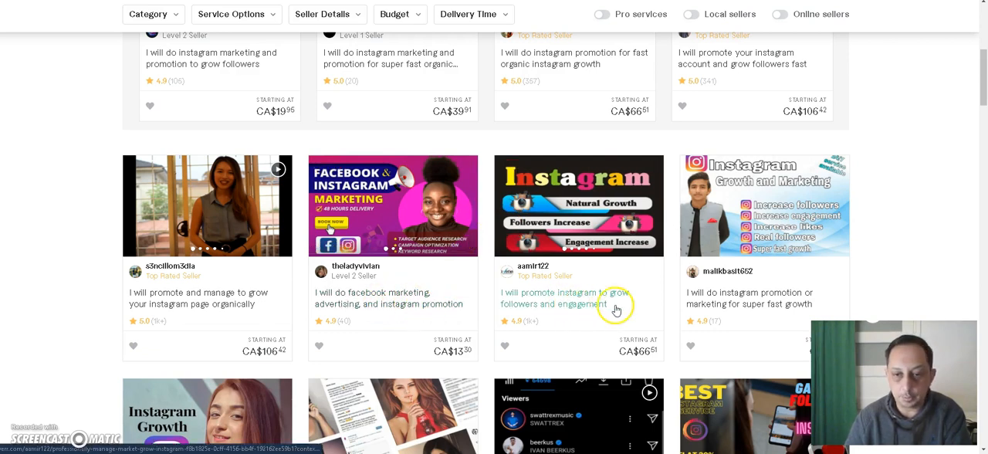
mouse_move(599, 299)
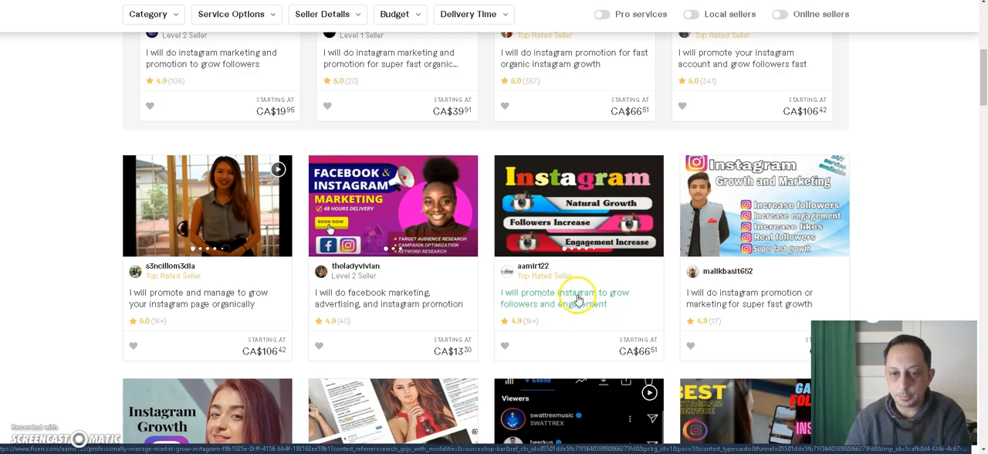
mouse_move(639, 358)
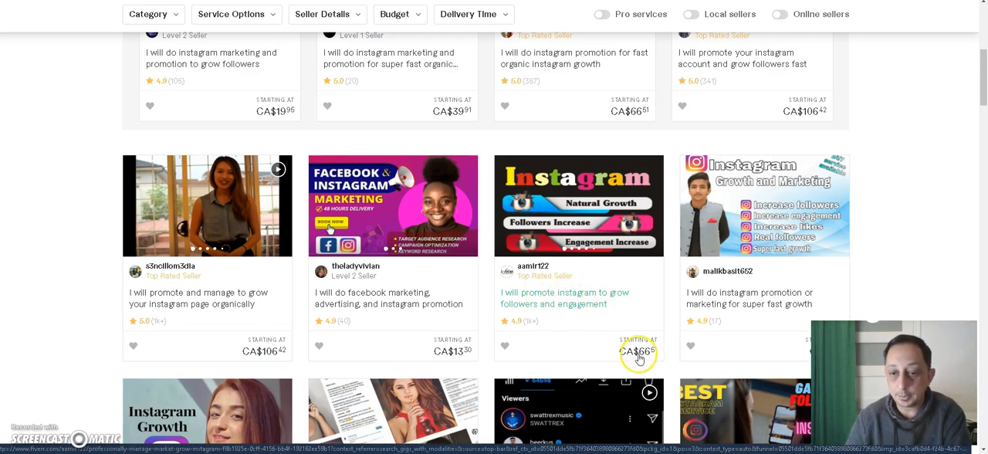
mouse_move(531, 330)
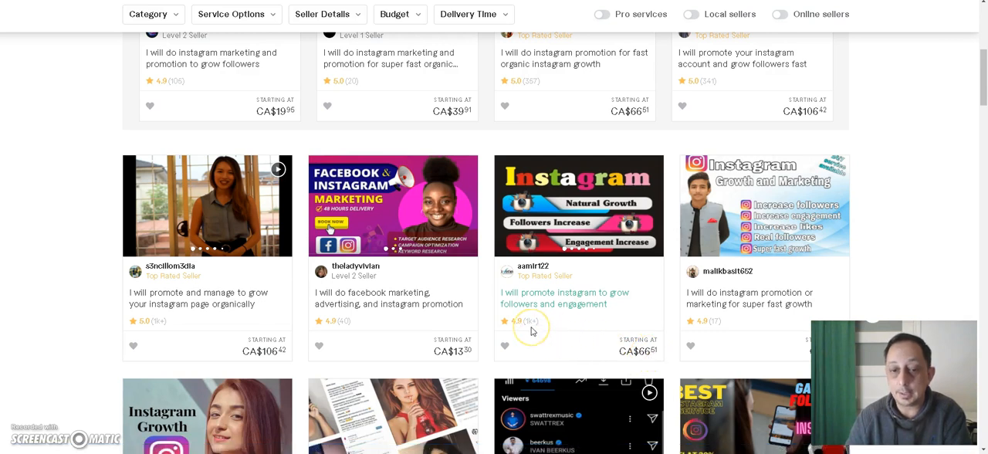
Step: Open the 'promote instagram to grow followers and engagement' gig with its CA$66.51 Basic package
left_click(565, 297)
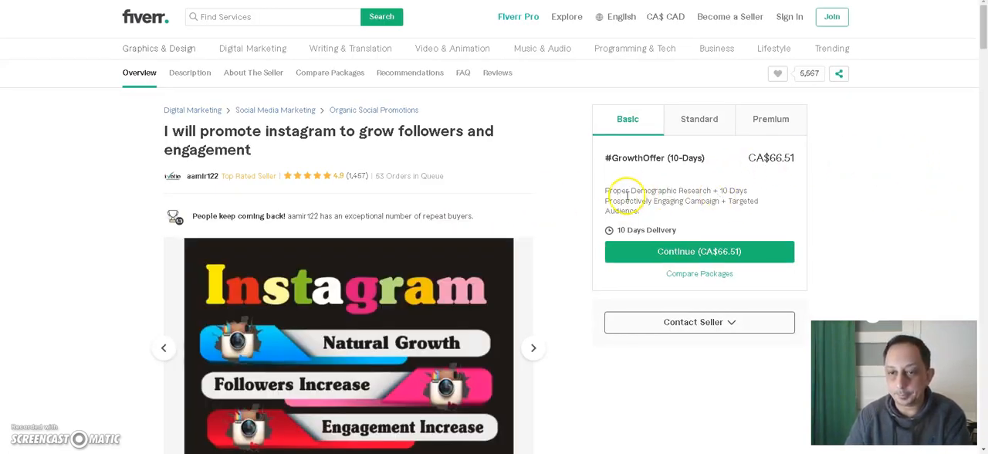
mouse_move(729, 195)
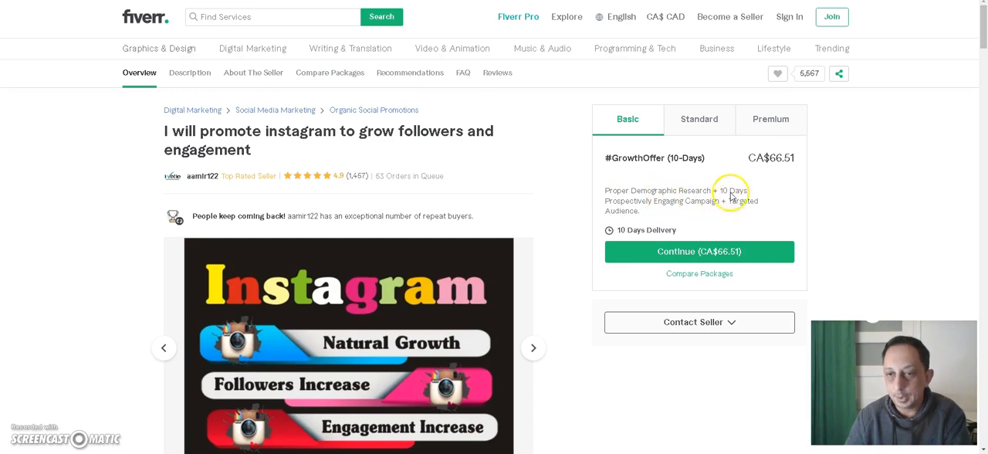
mouse_move(744, 191)
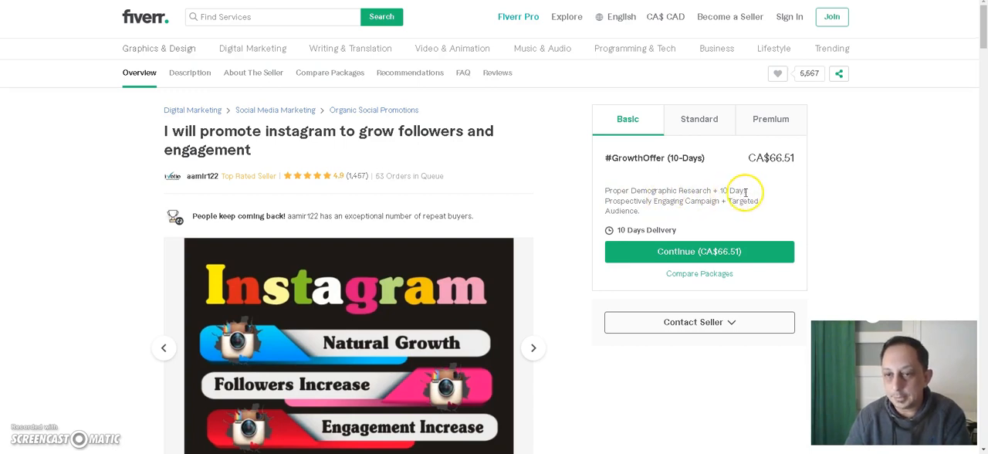
mouse_move(734, 213)
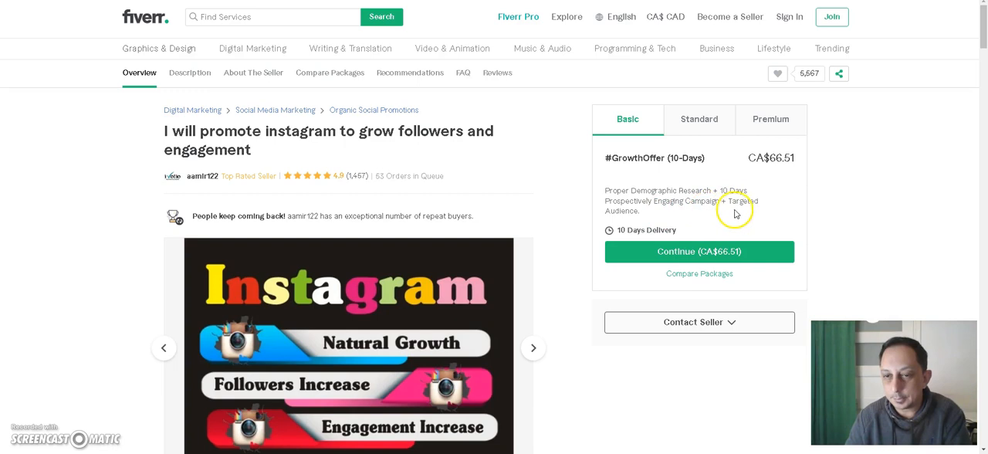
scroll("down", 3)
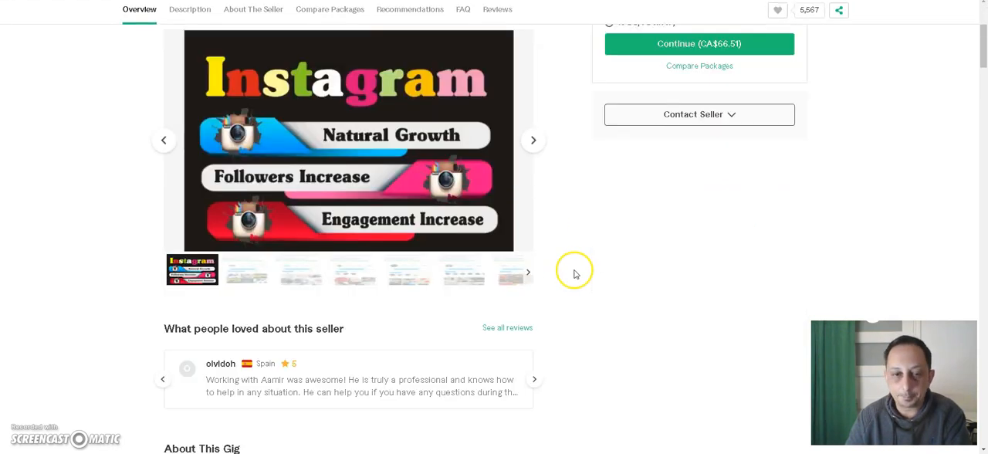
scroll("down", 3)
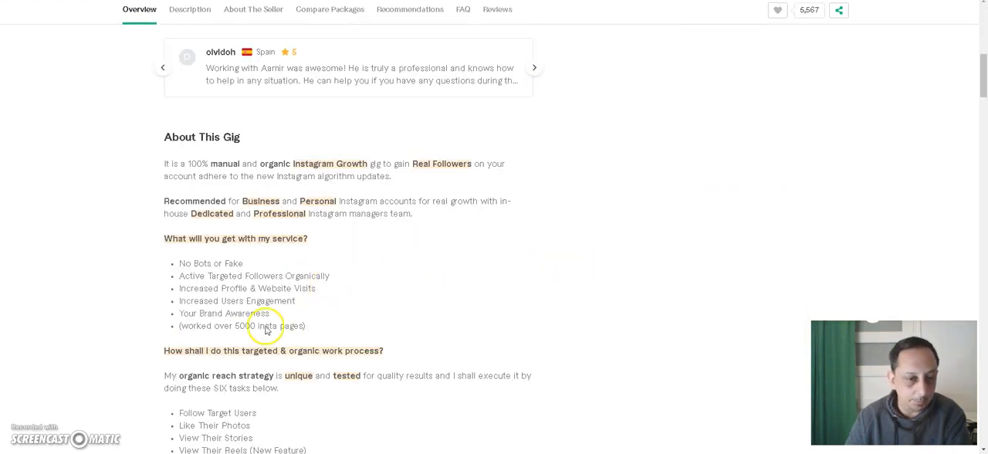
left_click(189, 9)
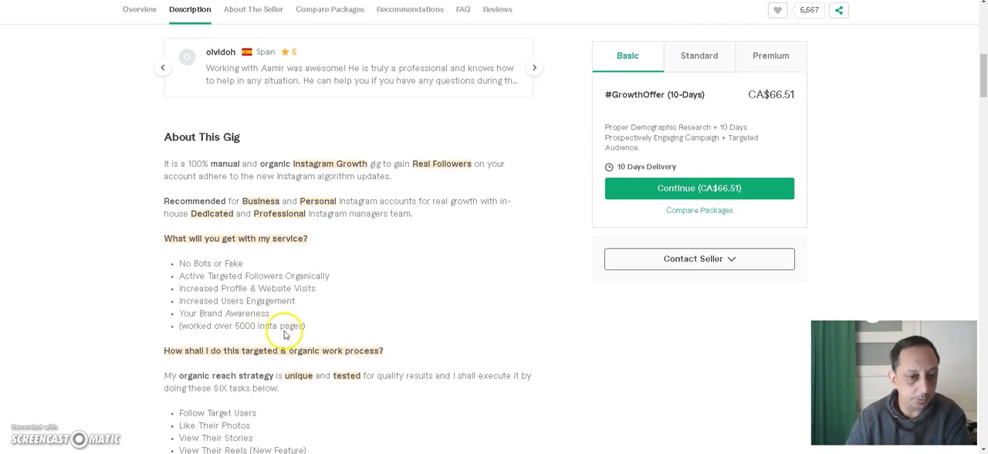
scroll("down", 3)
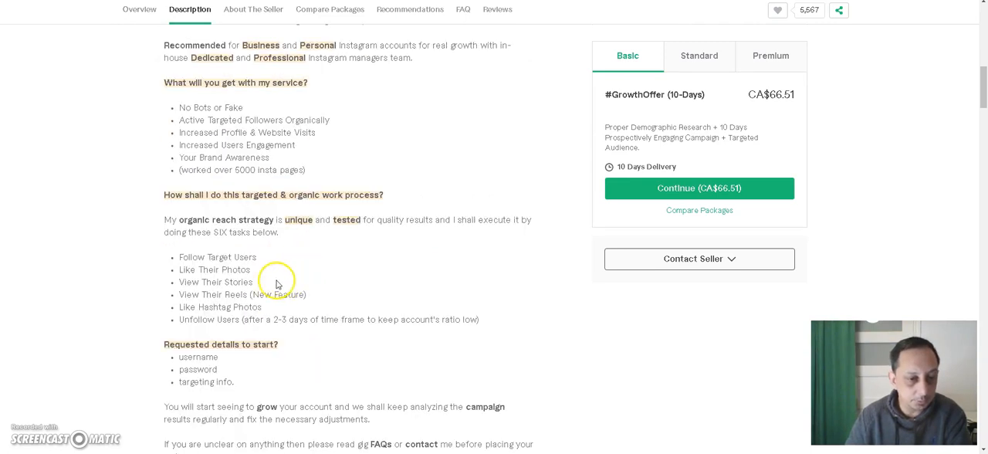
scroll("down", 3)
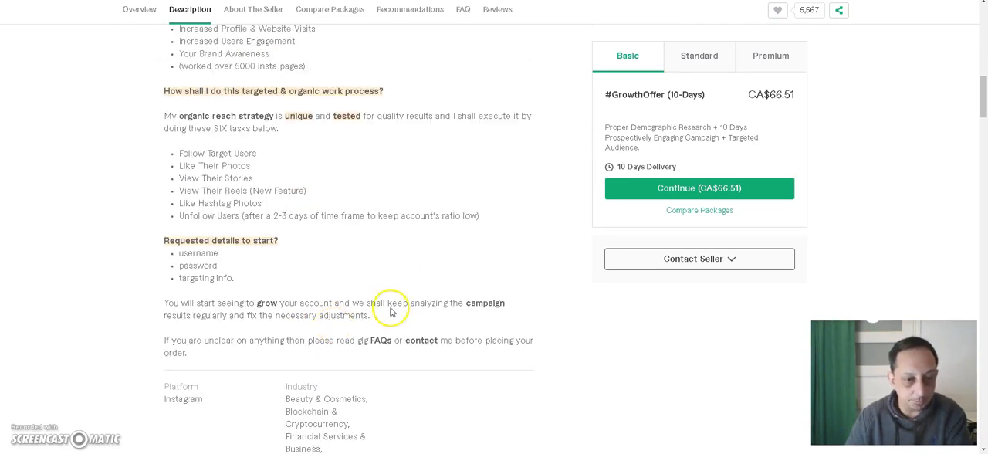
scroll("up", 3)
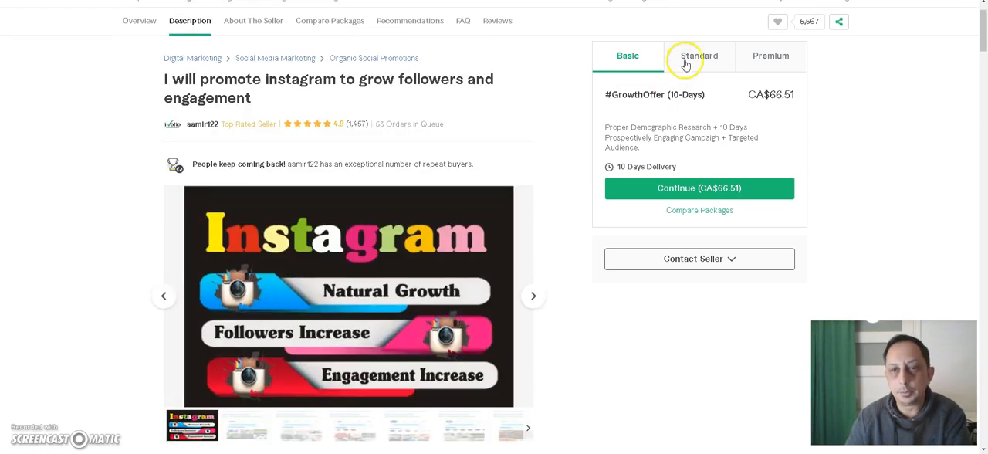
Step: Compare the Standard (CA$86.47) and Premium (CA$159.63) packages, ending on Standard
left_click(698, 56)
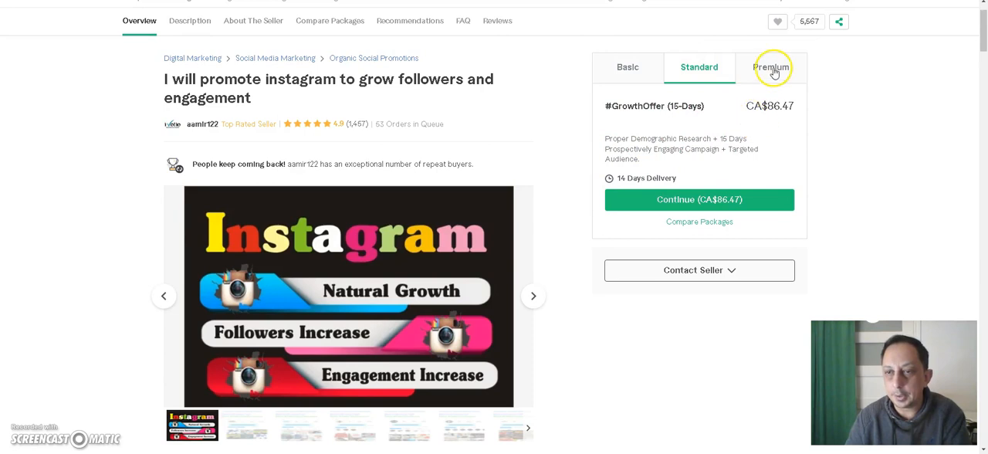
left_click(770, 68)
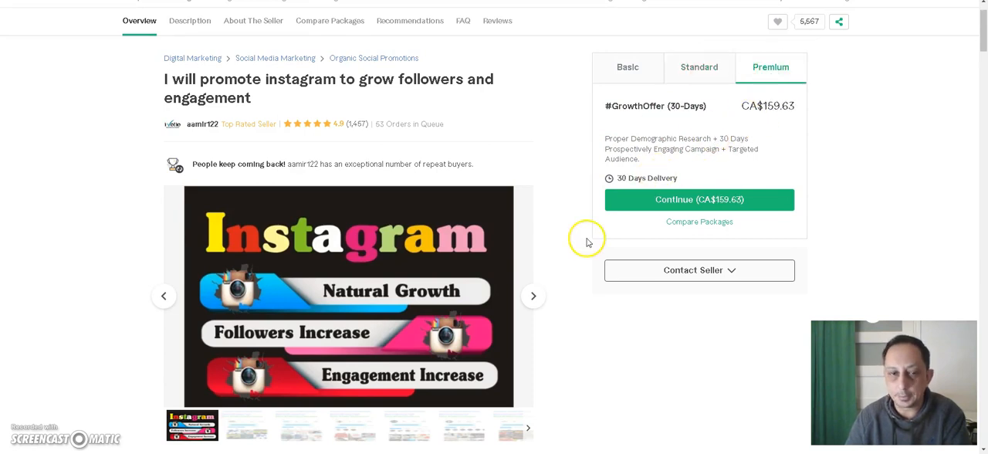
left_click(697, 68)
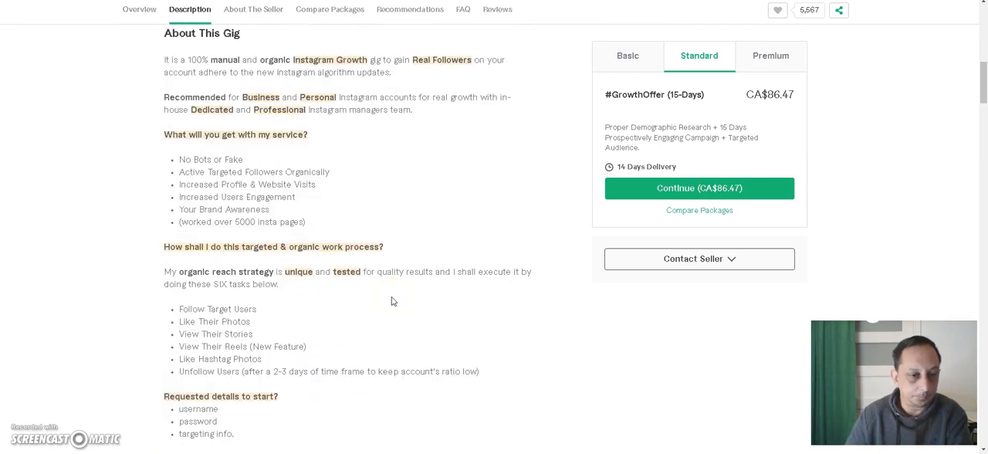
scroll("up", 3)
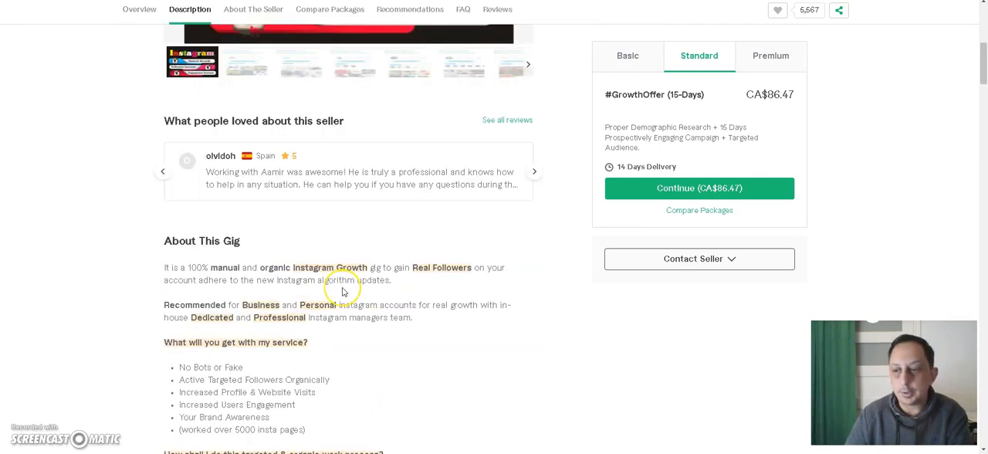
scroll("up", 3)
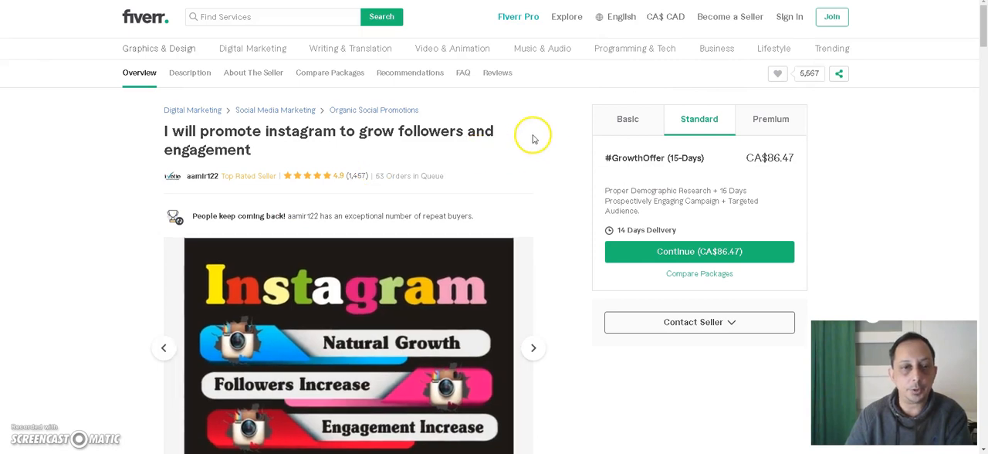
mouse_move(526, 149)
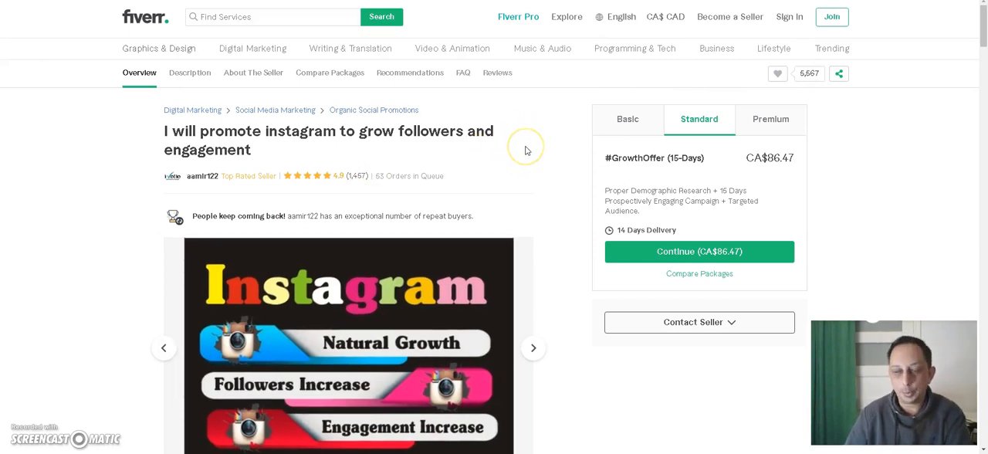
mouse_move(522, 162)
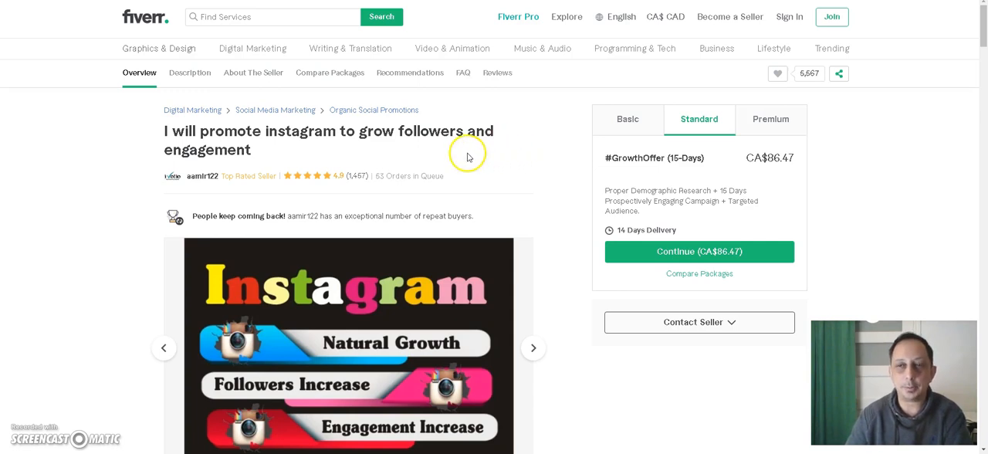
mouse_move(694, 34)
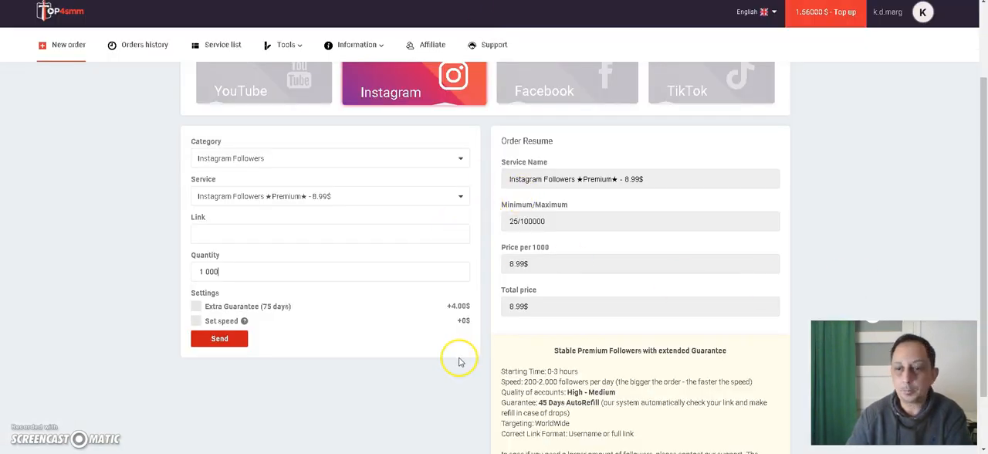
Step: Show the TopSMM Instagram Followers Premium order of 1000 followers at 8.99$ total
scroll("up", 3)
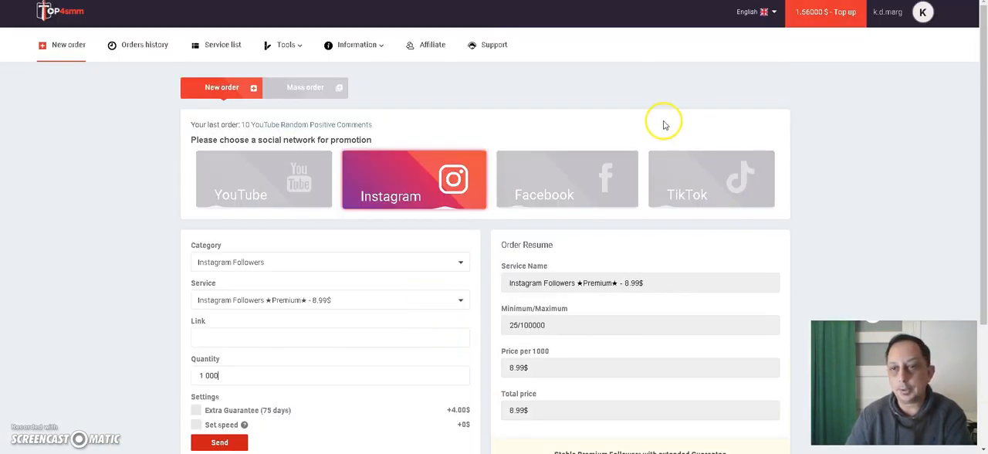
mouse_move(513, 142)
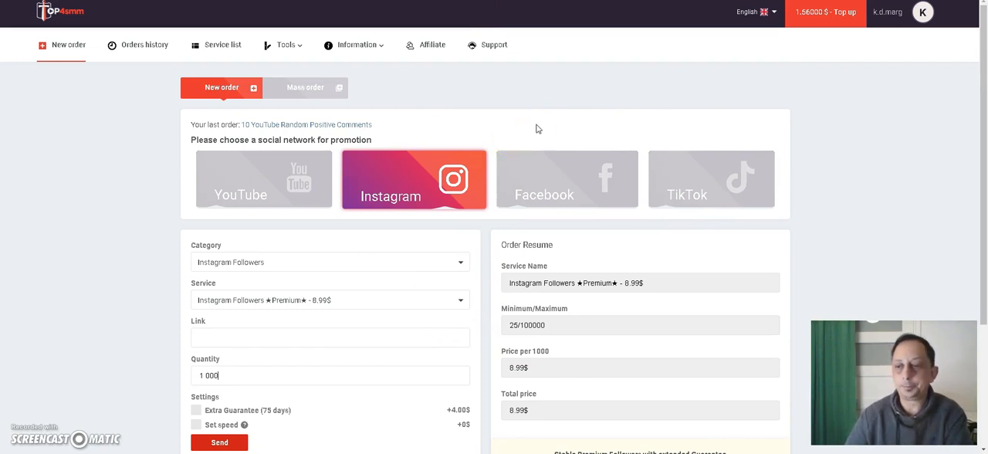
mouse_move(538, 133)
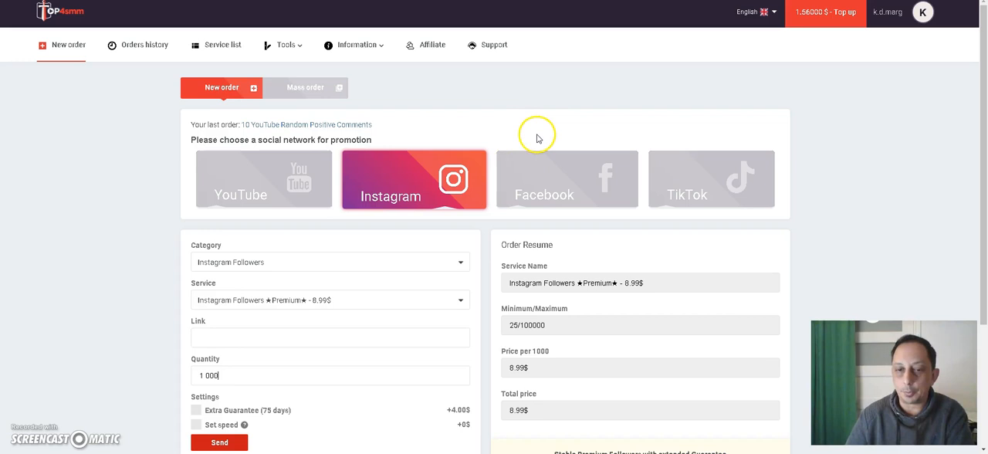
mouse_move(818, 145)
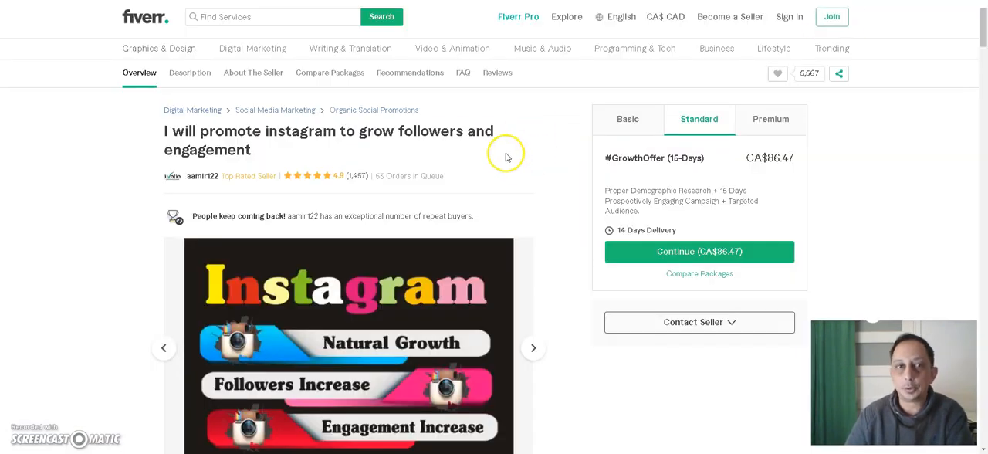
mouse_move(789, 15)
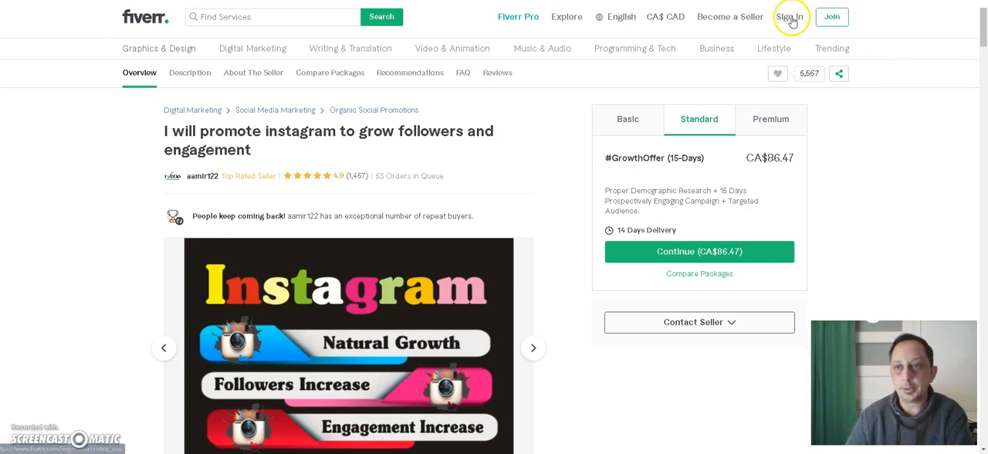
mouse_move(717, 15)
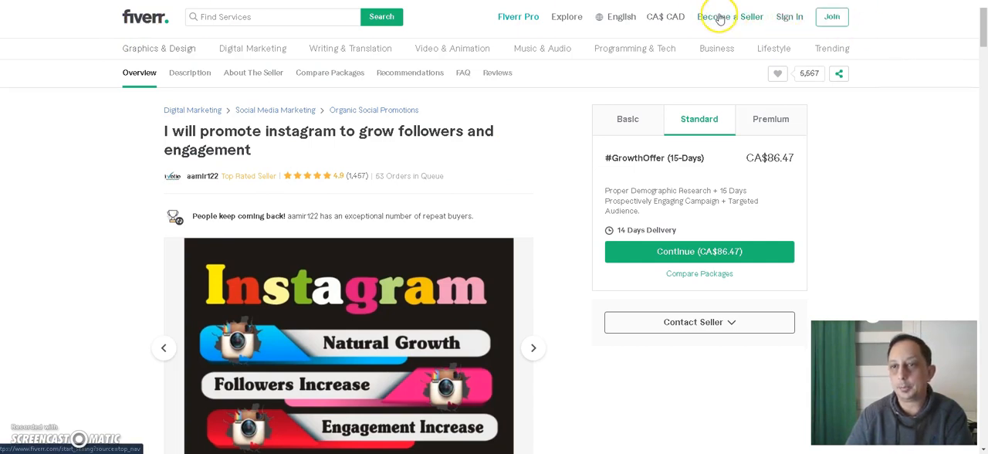
mouse_move(553, 262)
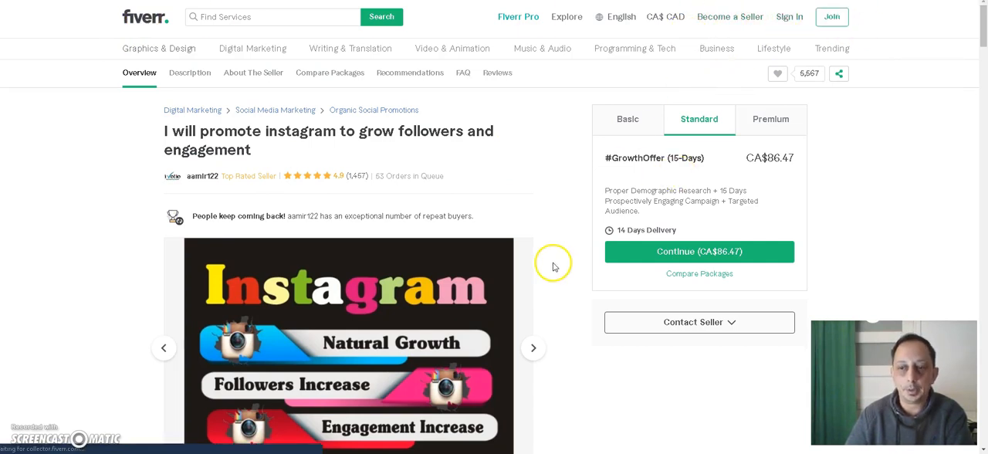
Step: Go to Become a Seller and reach the 'Join Our Growing Freelance Community' section
left_click(146, 17)
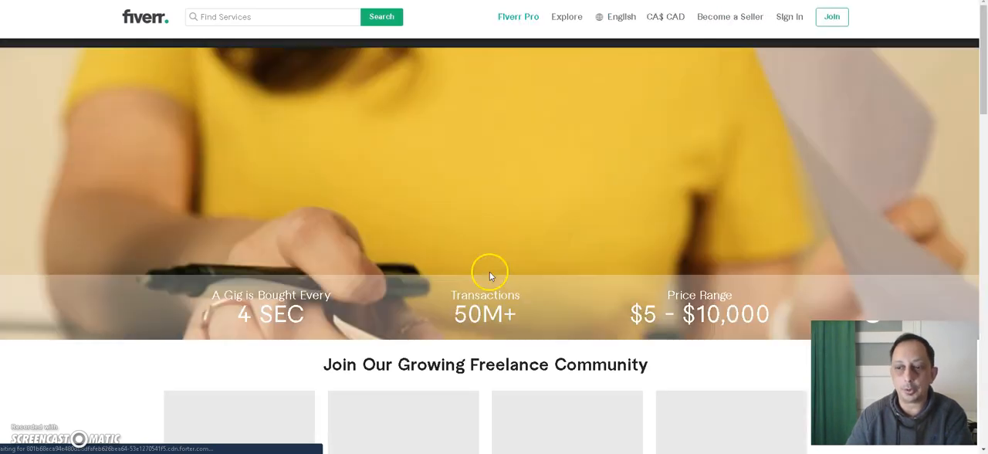
scroll("down", 3)
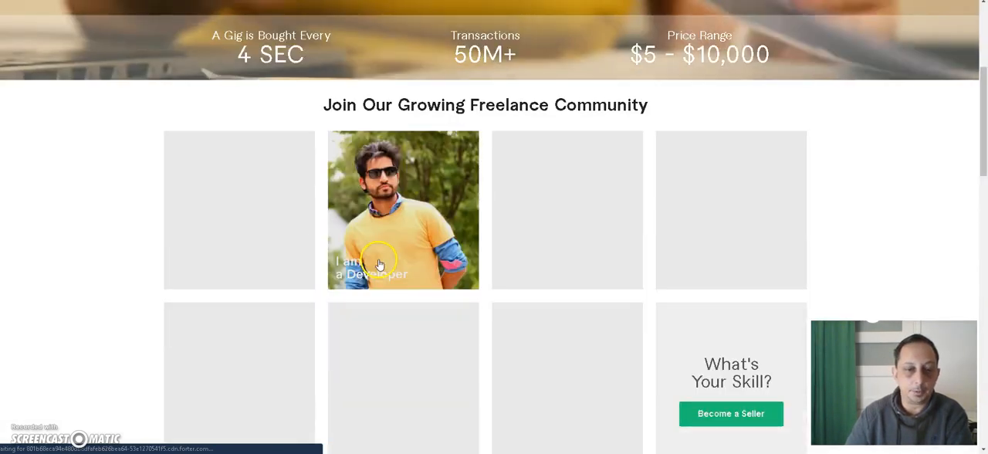
scroll("down", 3)
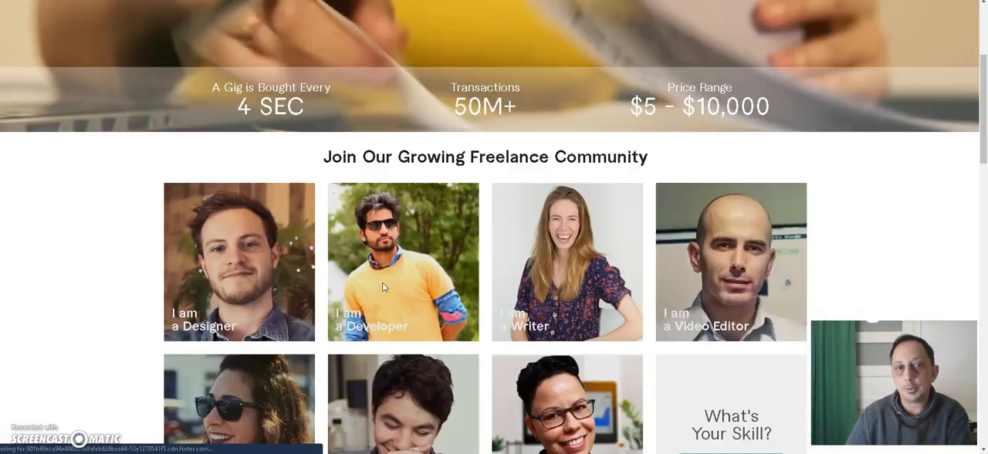